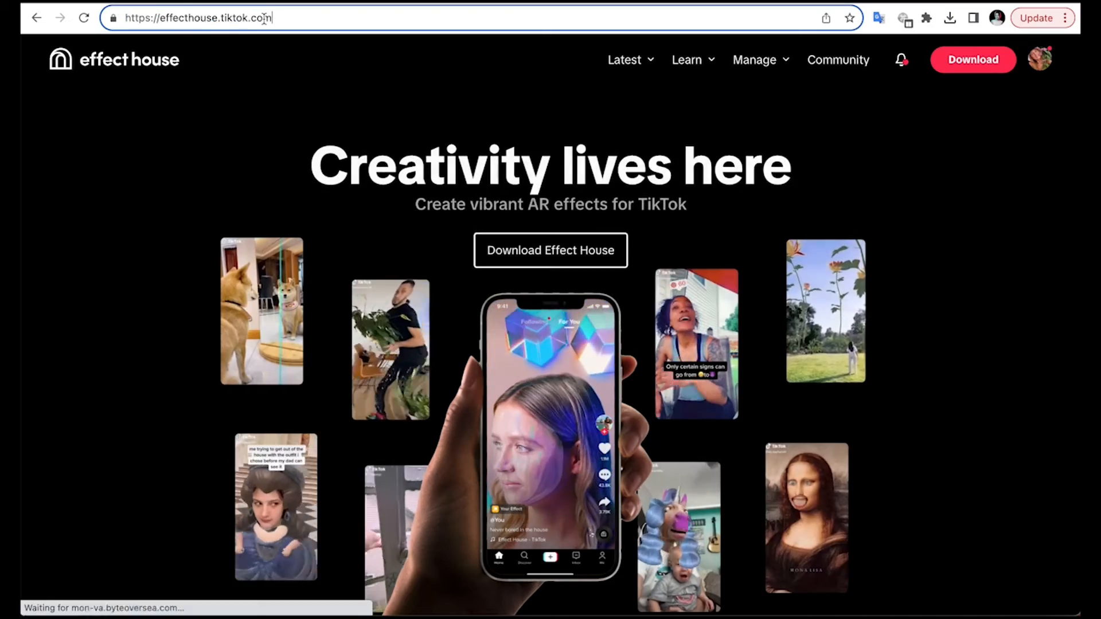
# - Download the 2D Face Mask Reference from Learning Resources > Library > Assets and open its template
pyautogui.click(687, 60)
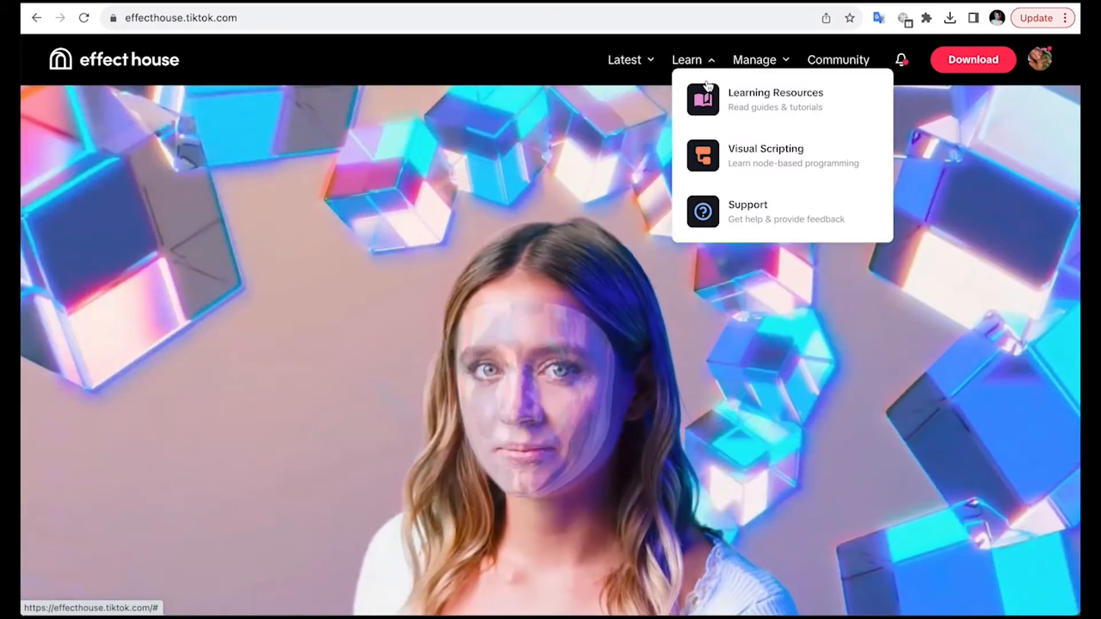
pyautogui.click(774, 99)
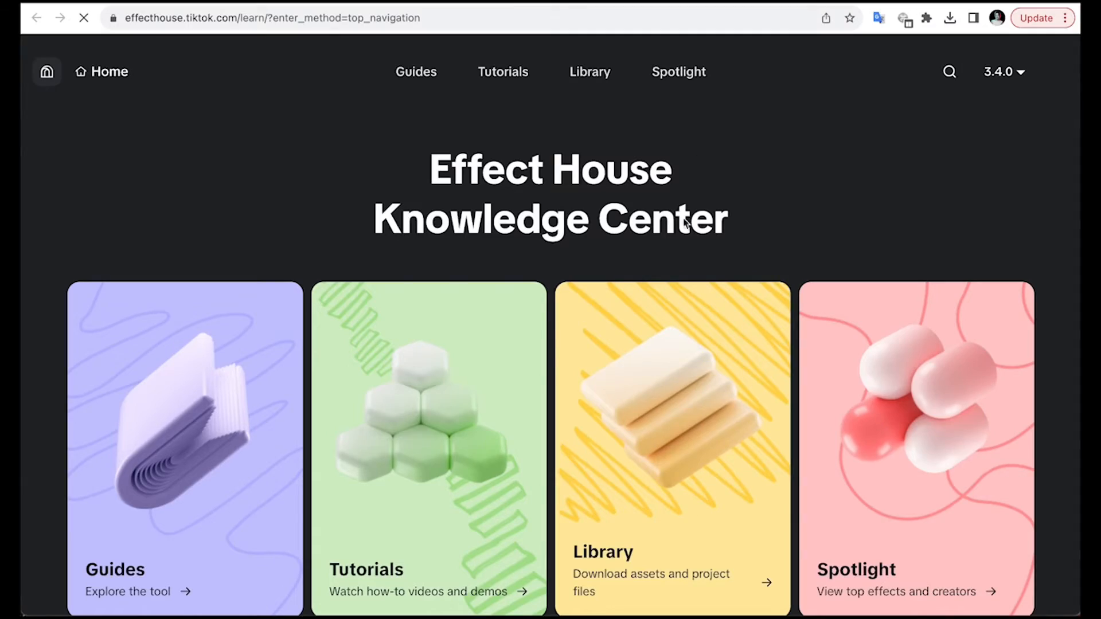
pyautogui.click(589, 72)
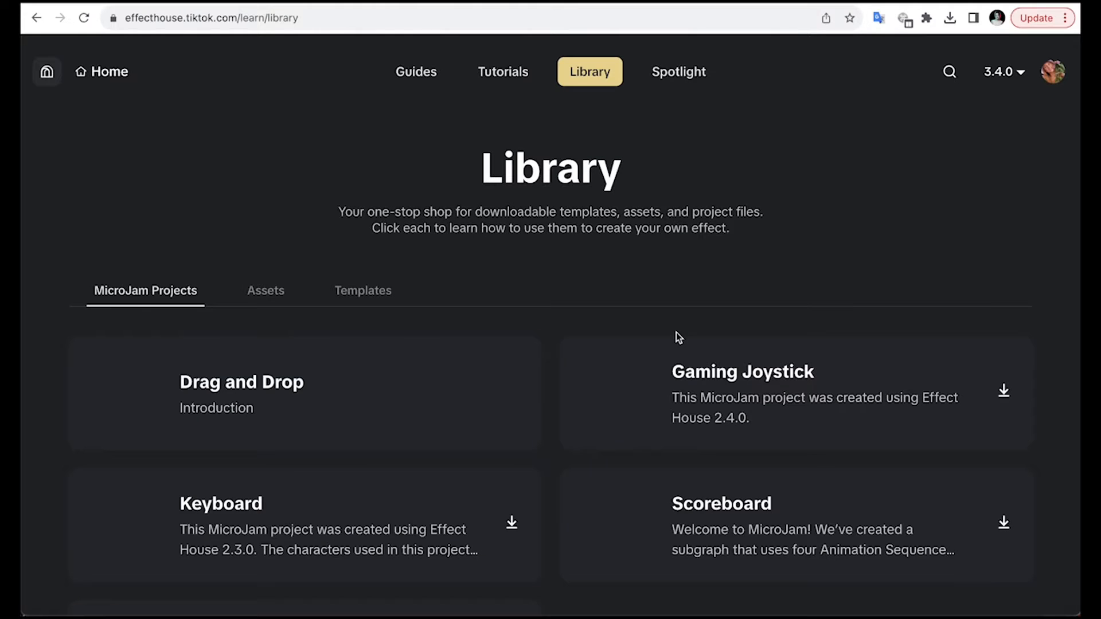
pyautogui.click(265, 290)
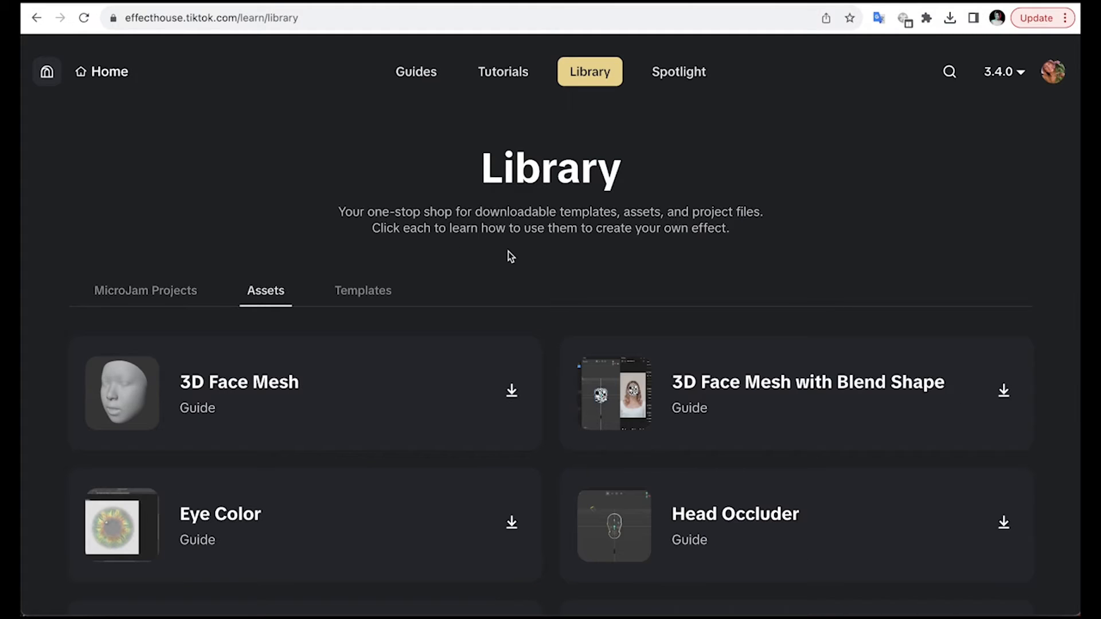
pyautogui.scroll(-3)
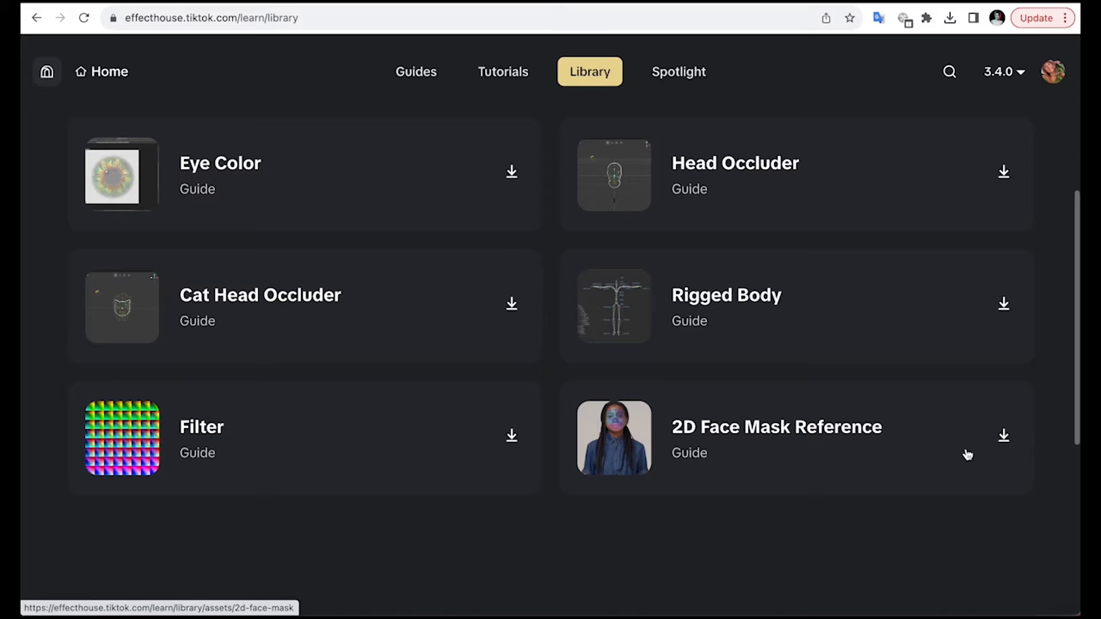
pyautogui.click(1004, 437)
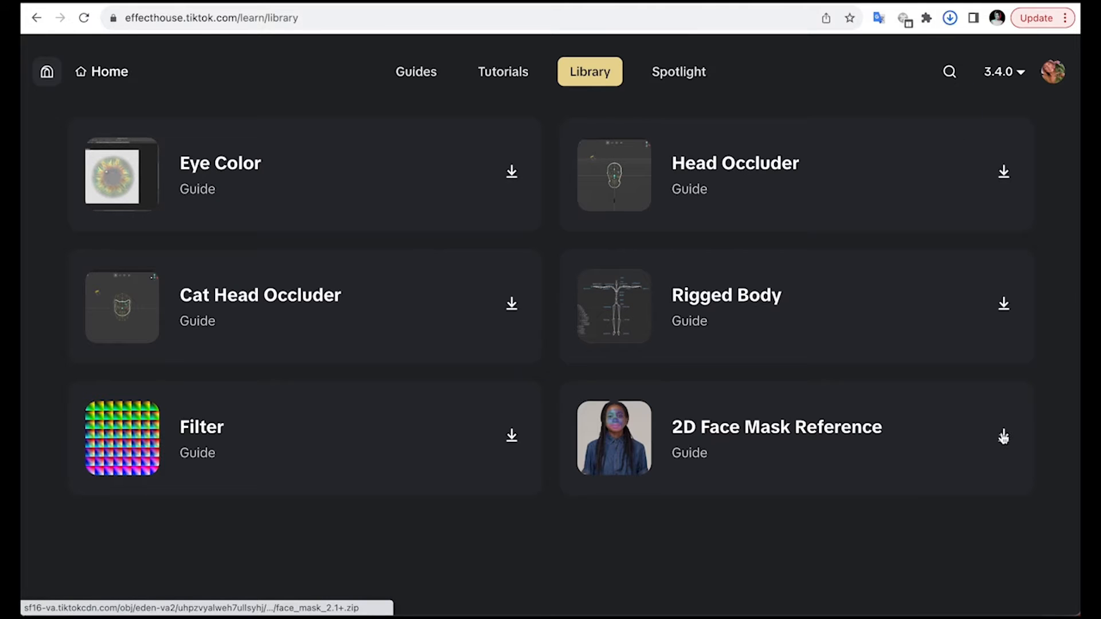
pyautogui.click(1004, 436)
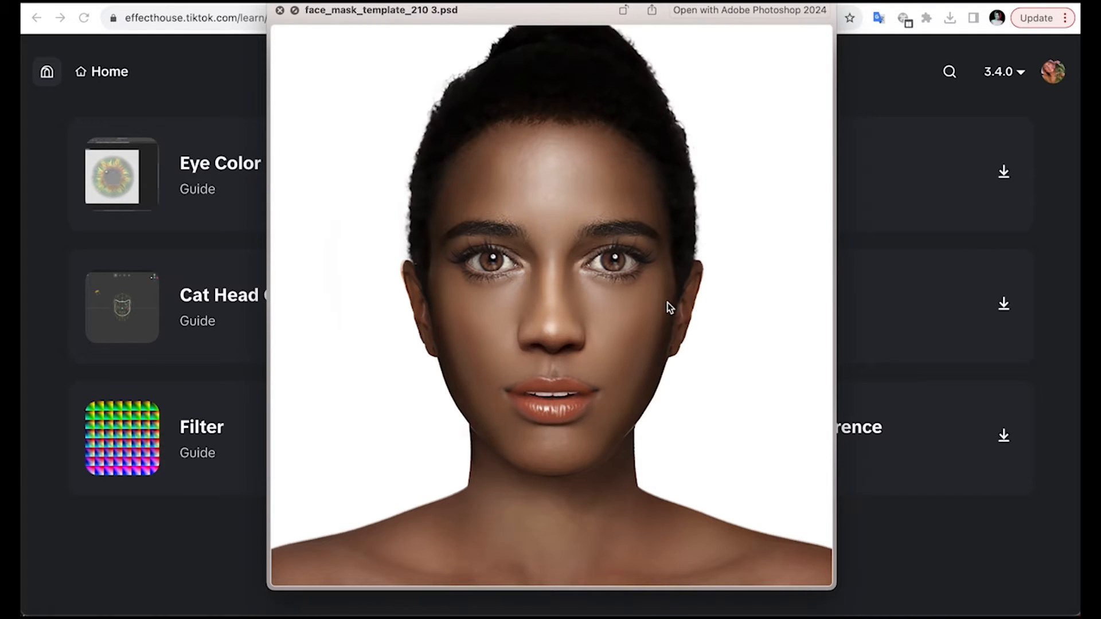
pyautogui.moveTo(732, 120)
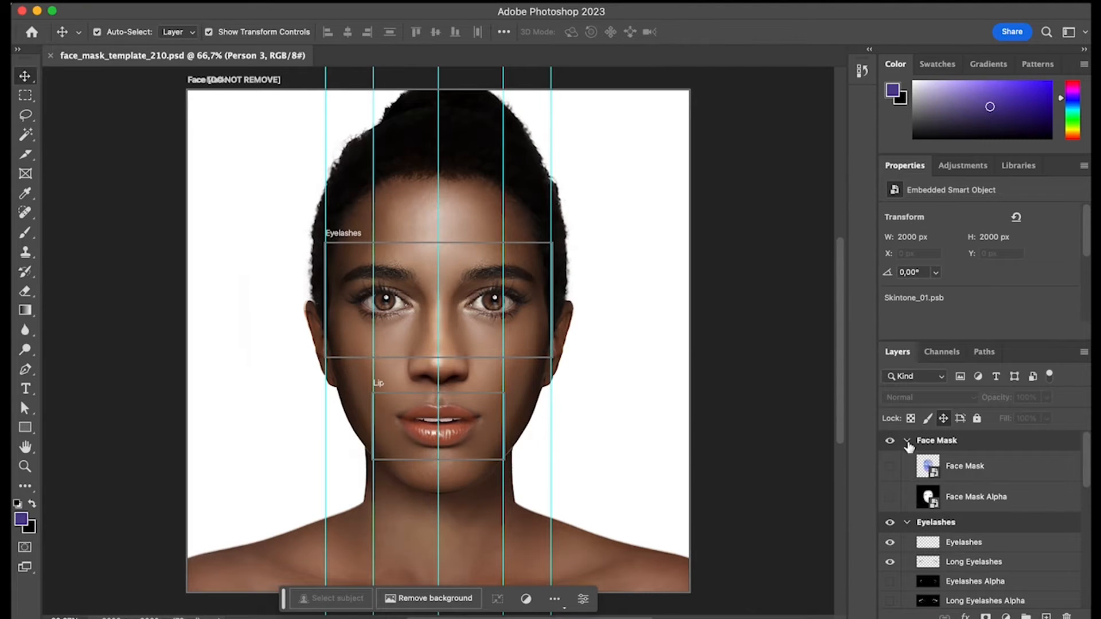
# - Collapse the Face Mask layer group and turn on the Person 1 reference face
pyautogui.click(905, 442)
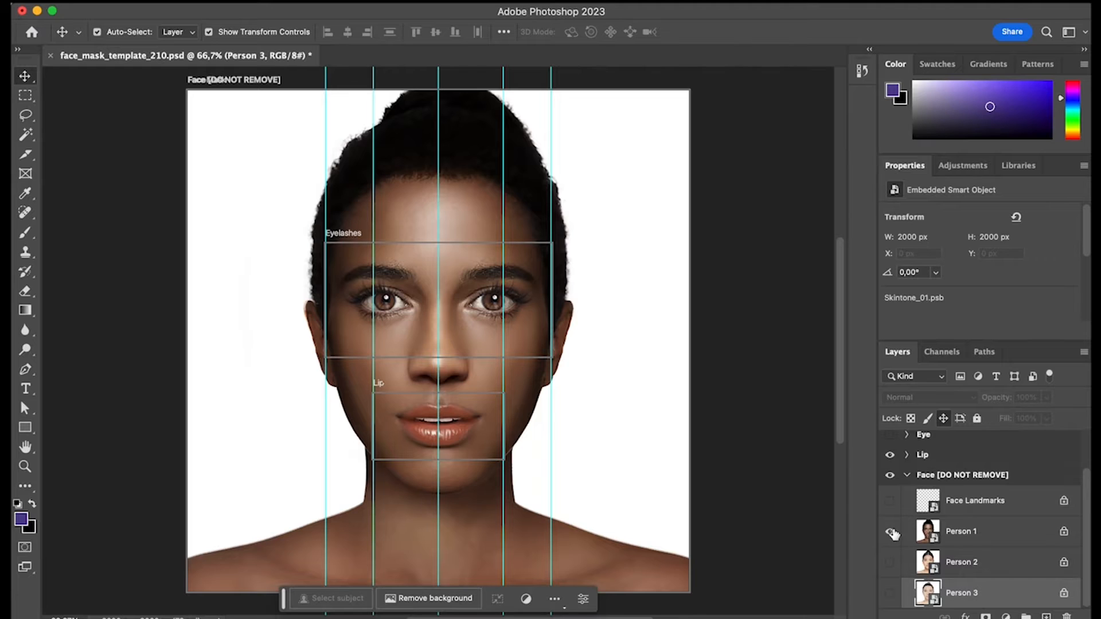
pyautogui.click(889, 572)
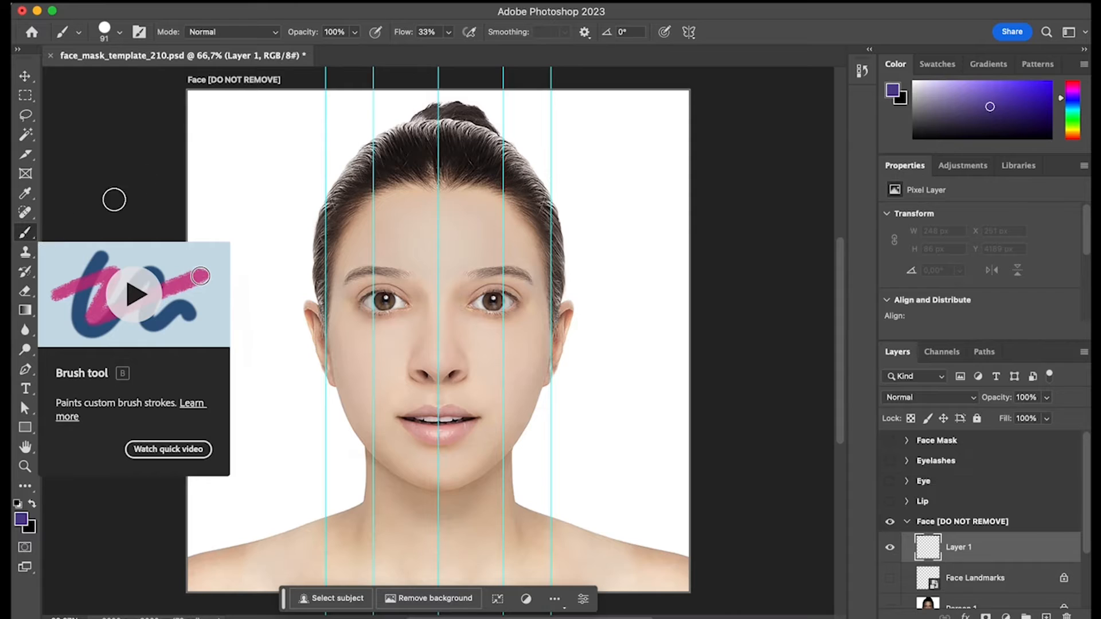
# - Paint coral (db775c) blush over both cheeks with a low-hardness brush
pyautogui.click(114, 33)
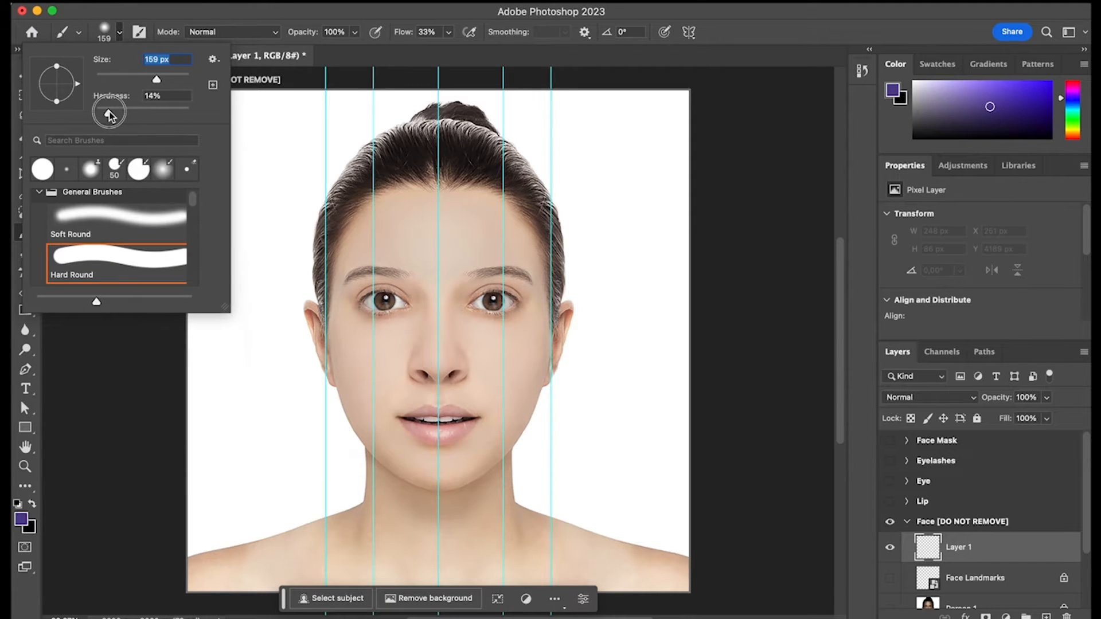
pyautogui.click(687, 31)
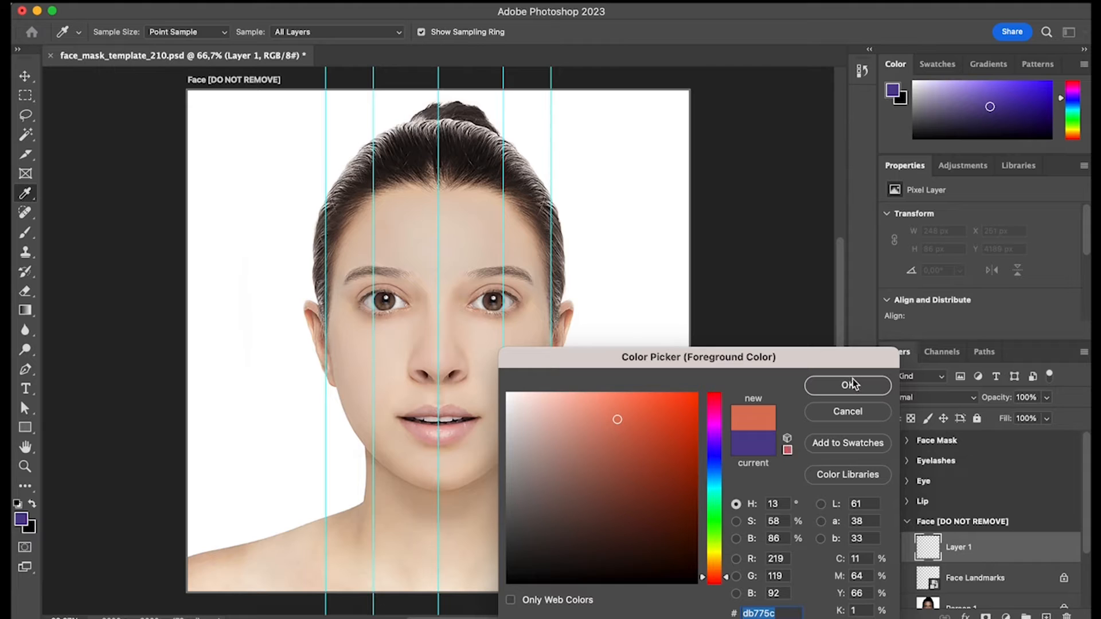
pyautogui.click(847, 386)
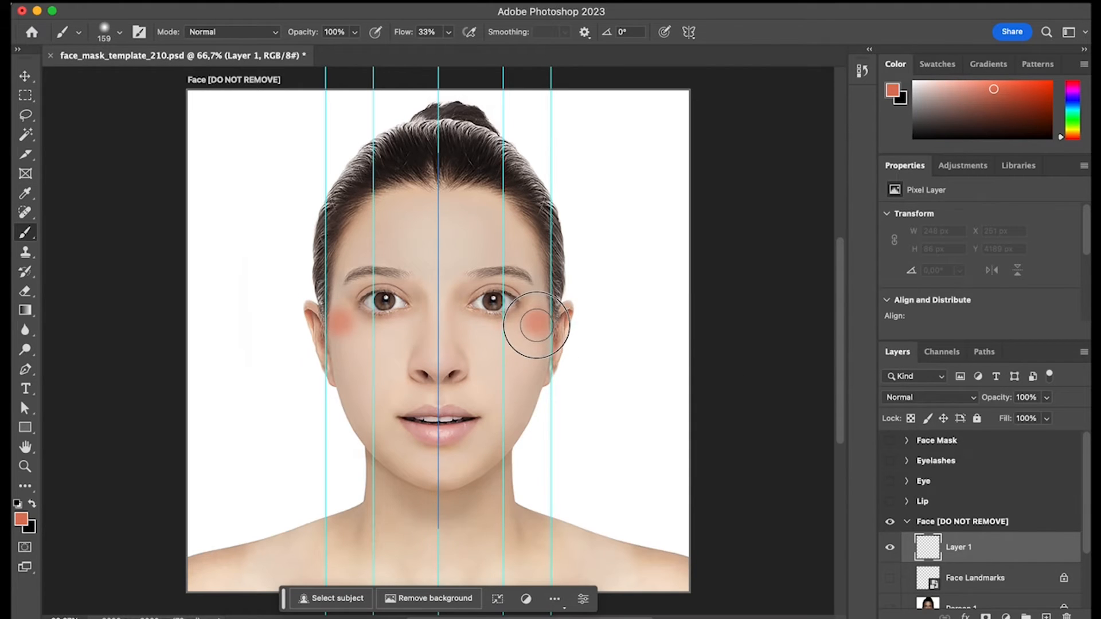
pyautogui.moveTo(537, 323); pyautogui.dragTo(495, 355)
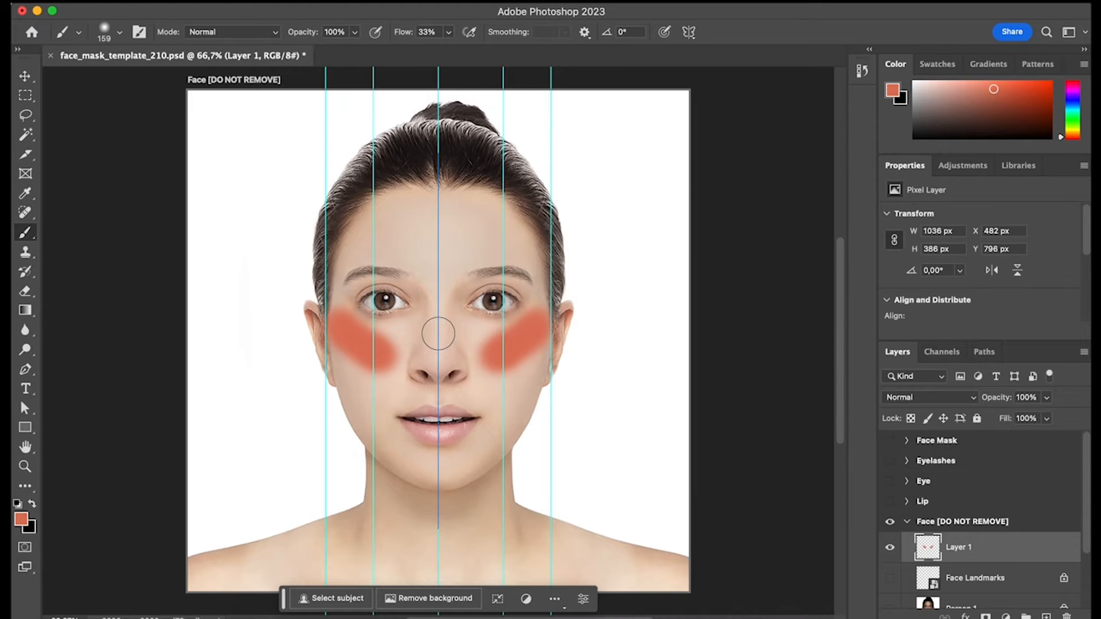
pyautogui.moveTo(437, 332); pyautogui.dragTo(478, 338)
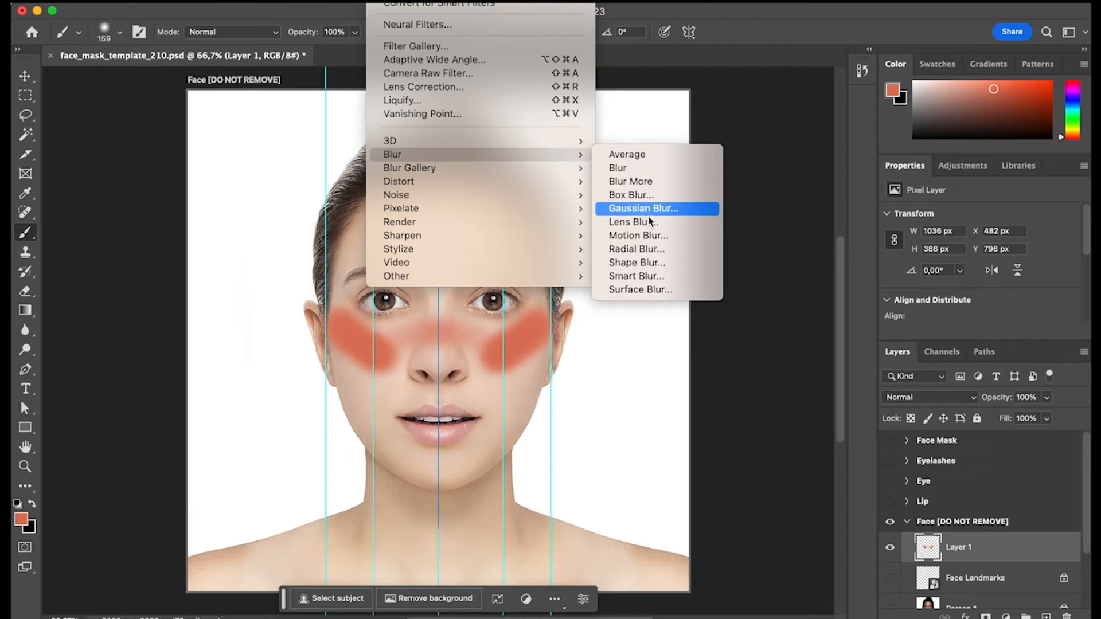
# - Soften the blush with a Gaussian Blur of about 103 pixels
pyautogui.click(657, 208)
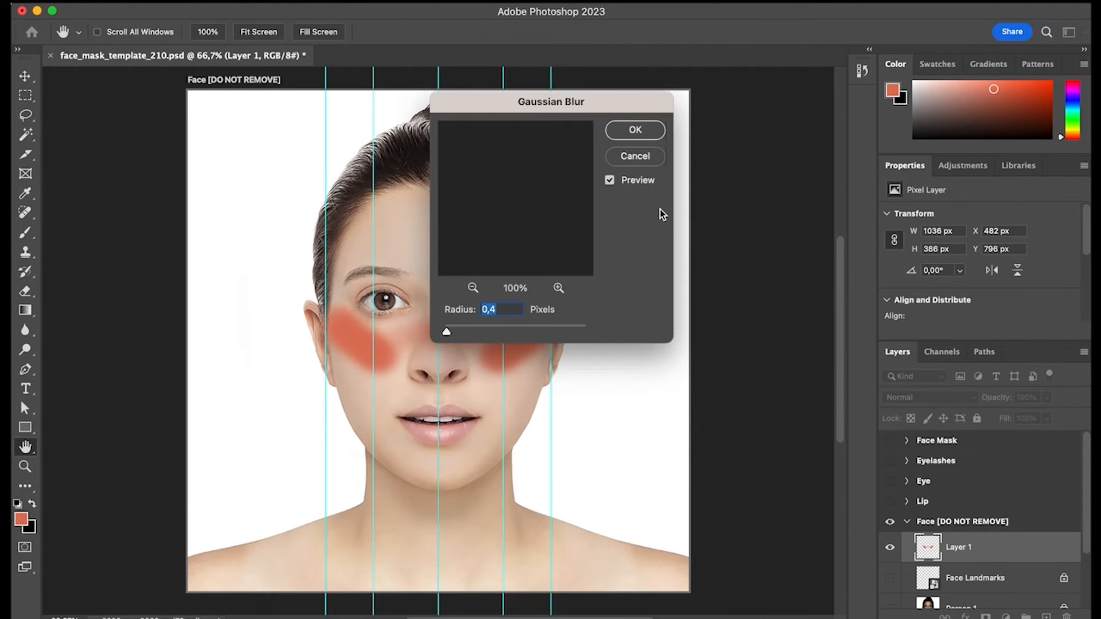
pyautogui.moveTo(446, 332); pyautogui.dragTo(495, 332)
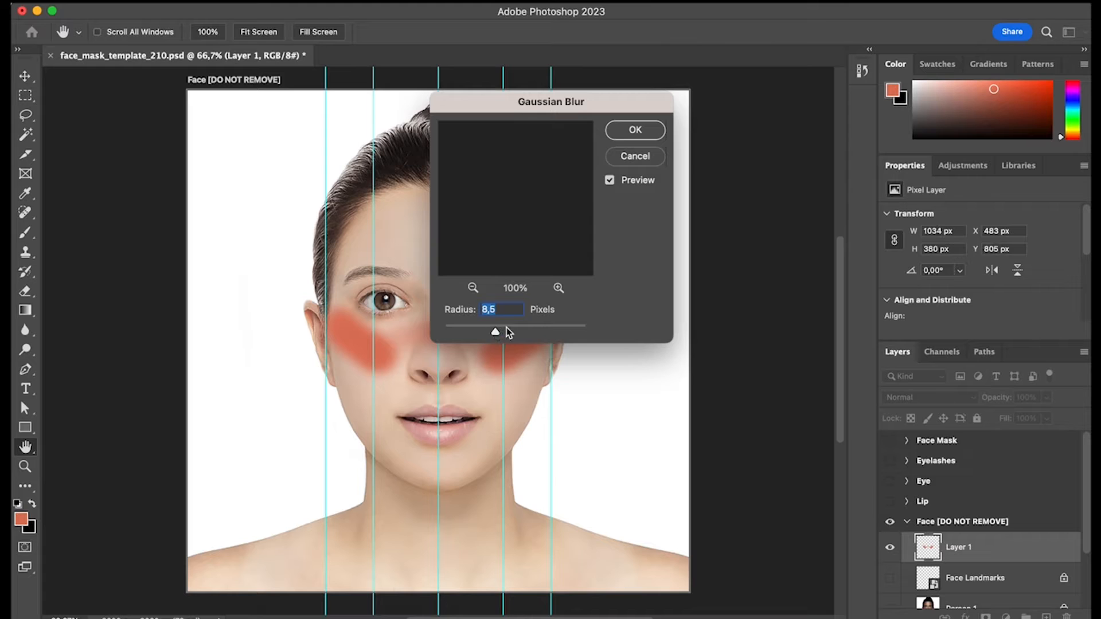
pyautogui.moveTo(494, 331); pyautogui.dragTo(530, 331)
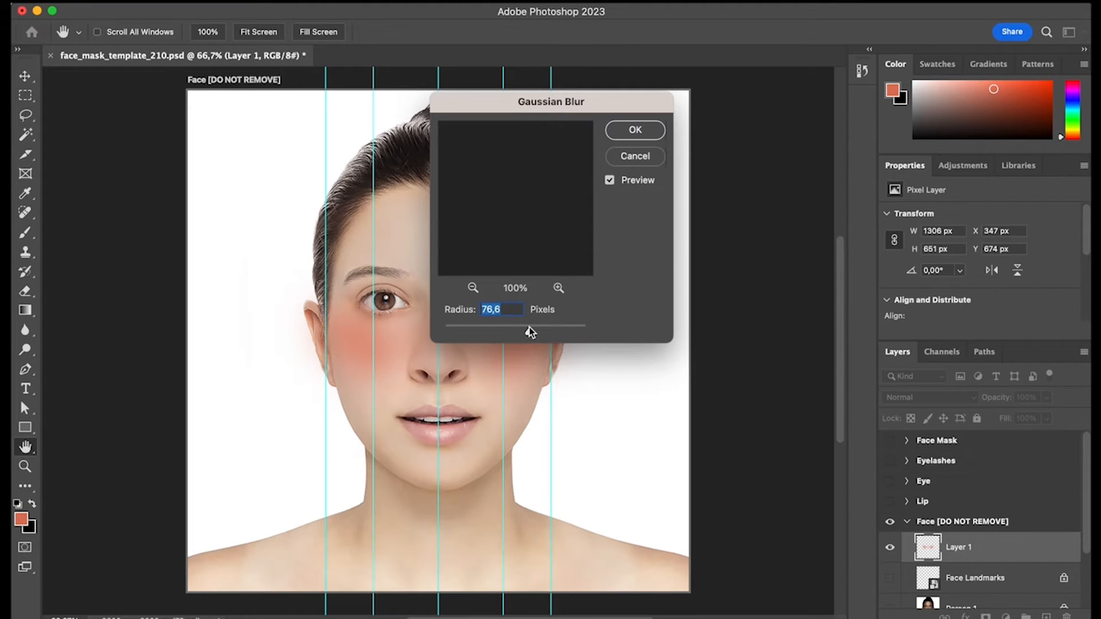
pyautogui.moveTo(498, 326); pyautogui.dragTo(538, 326)
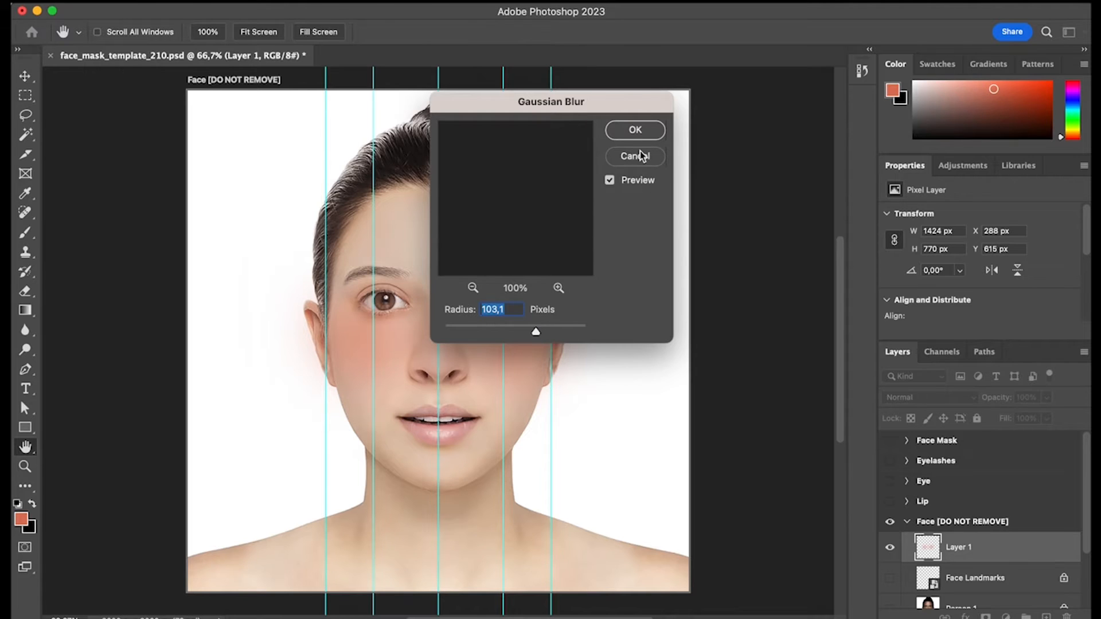
pyautogui.click(634, 156)
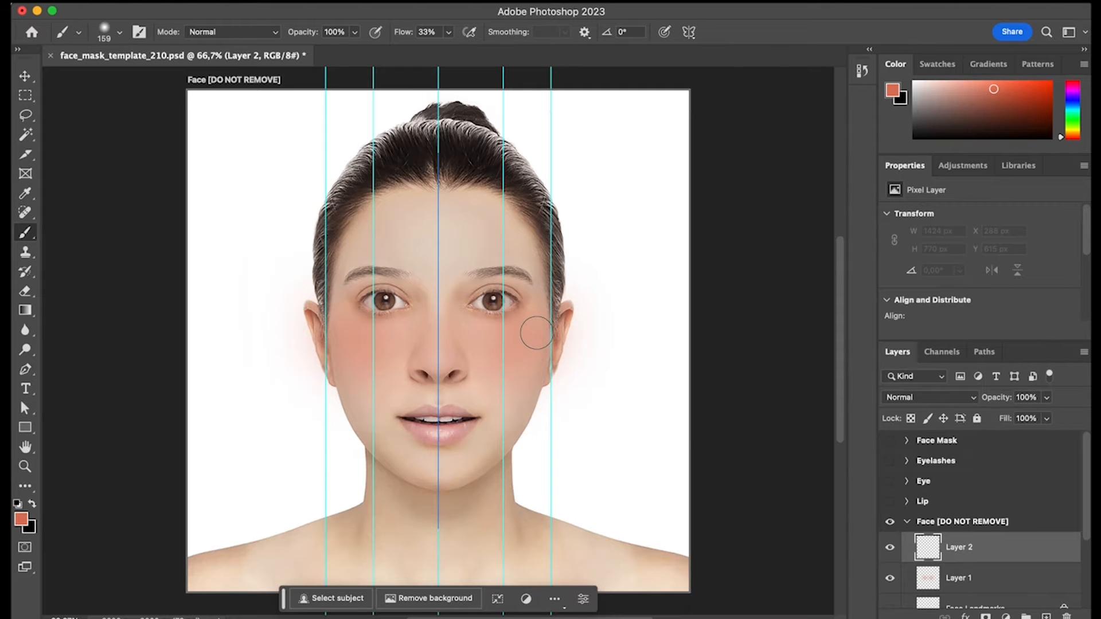
# - Set the brush to 17 and choose a muted brownish contour colour
pyautogui.click(119, 32)
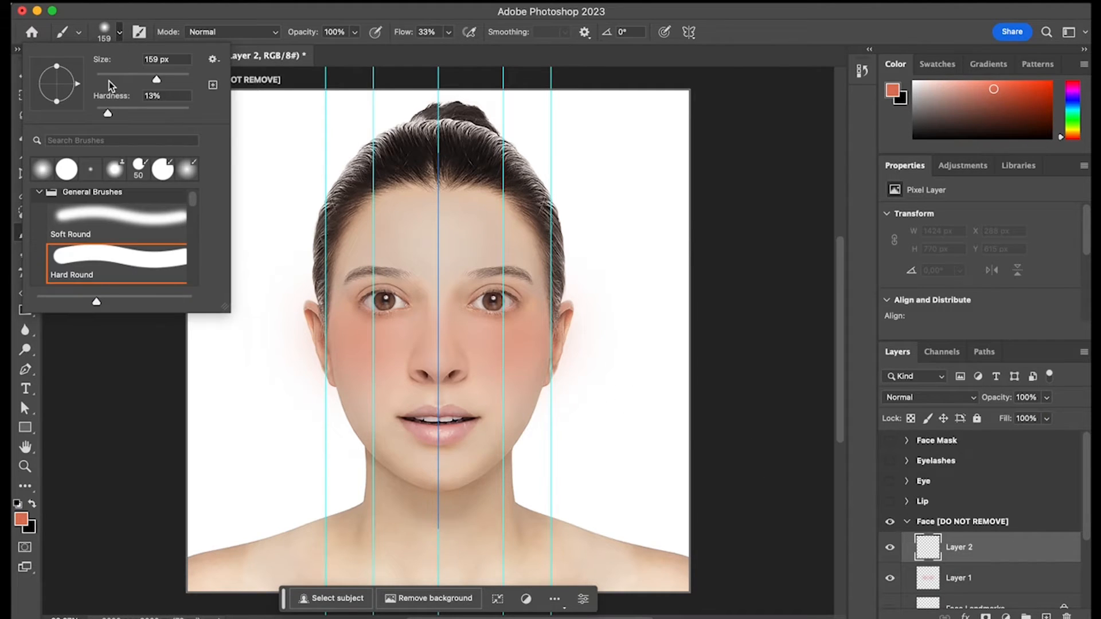
pyautogui.write('17')
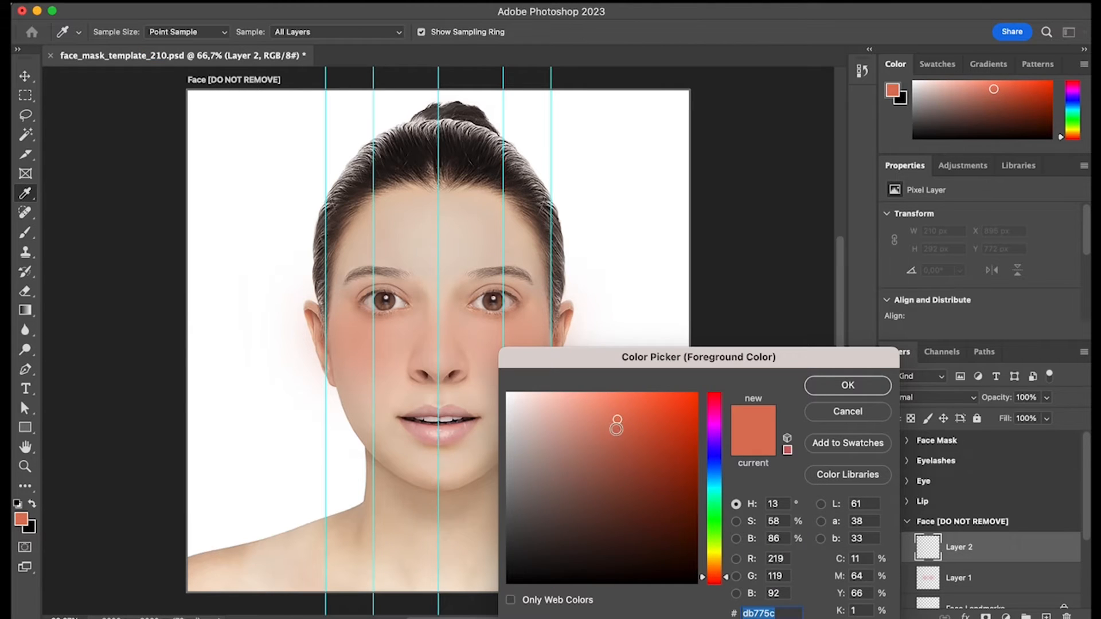
pyautogui.click(574, 455)
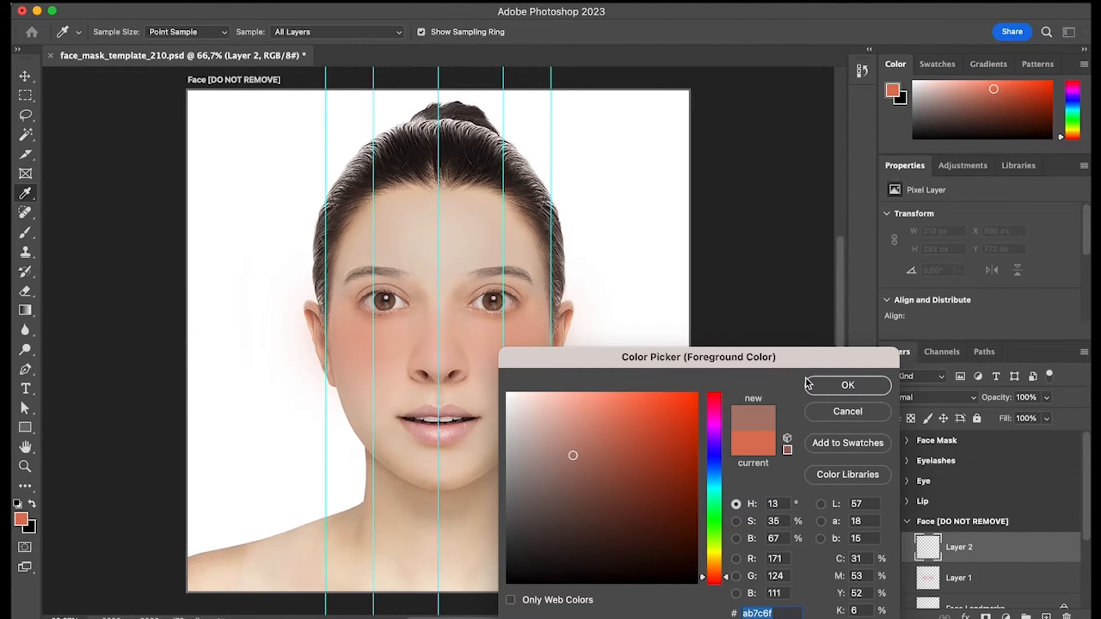
pyautogui.click(847, 385)
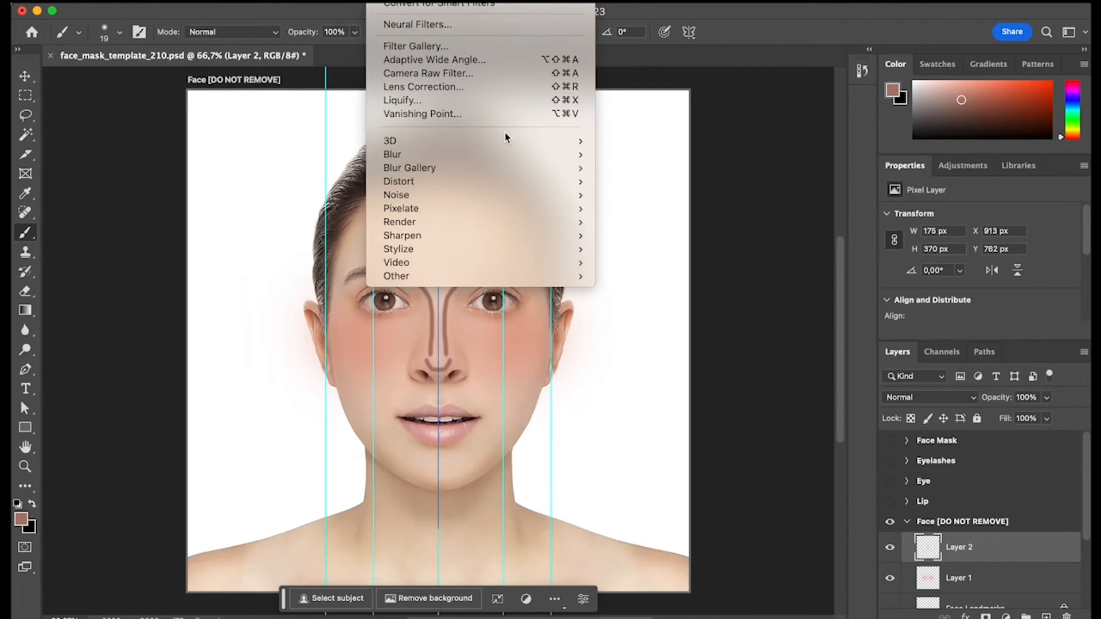
pyautogui.moveTo(393, 154)
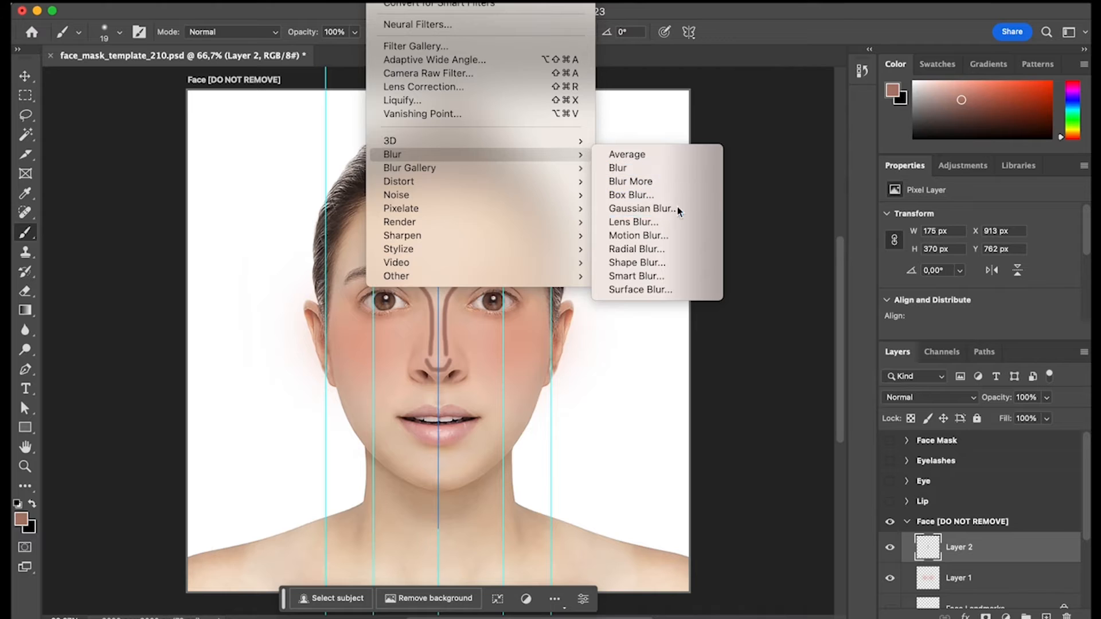
# - Gaussian-blur the contour paint and expand the Face group to show olhos and blush
pyautogui.click(639, 209)
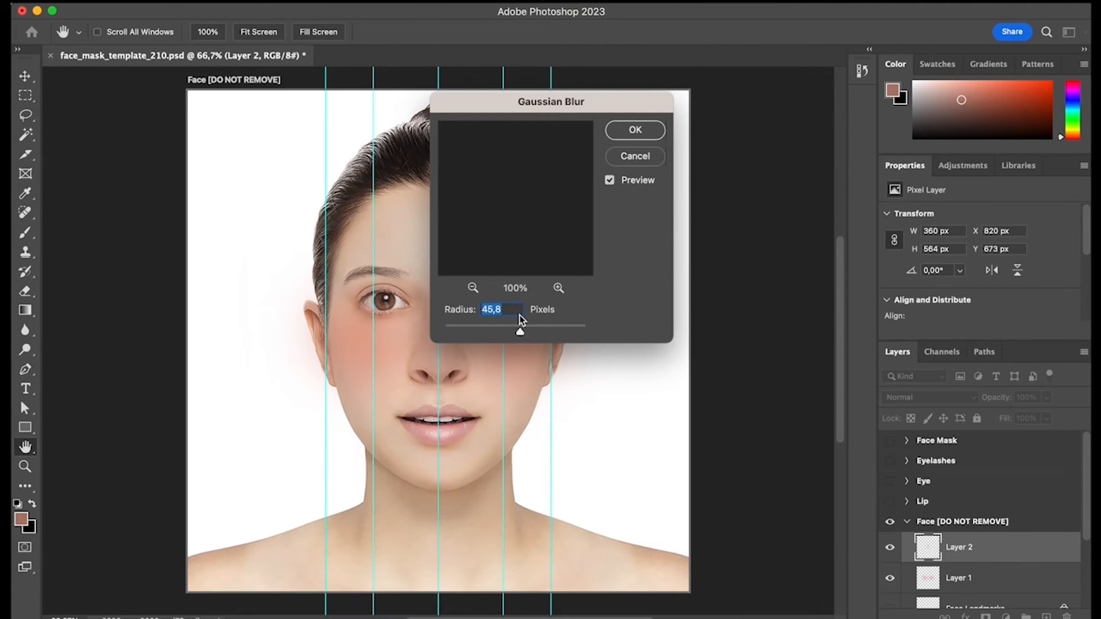
pyautogui.moveTo(551, 101); pyautogui.dragTo(760, 120)
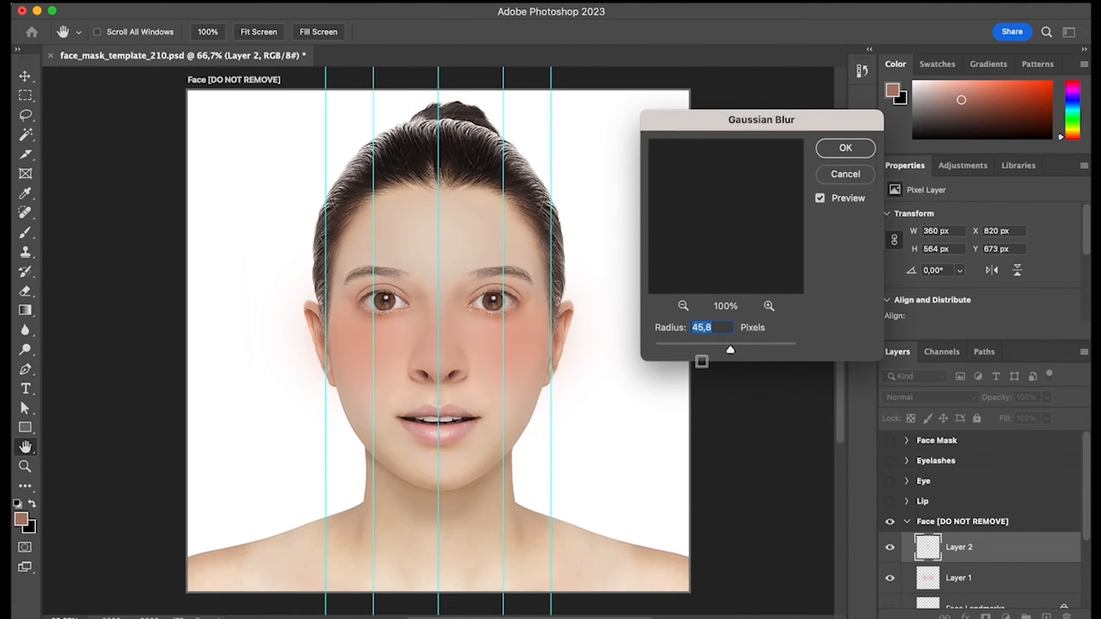
pyautogui.moveTo(730, 349); pyautogui.dragTo(711, 349)
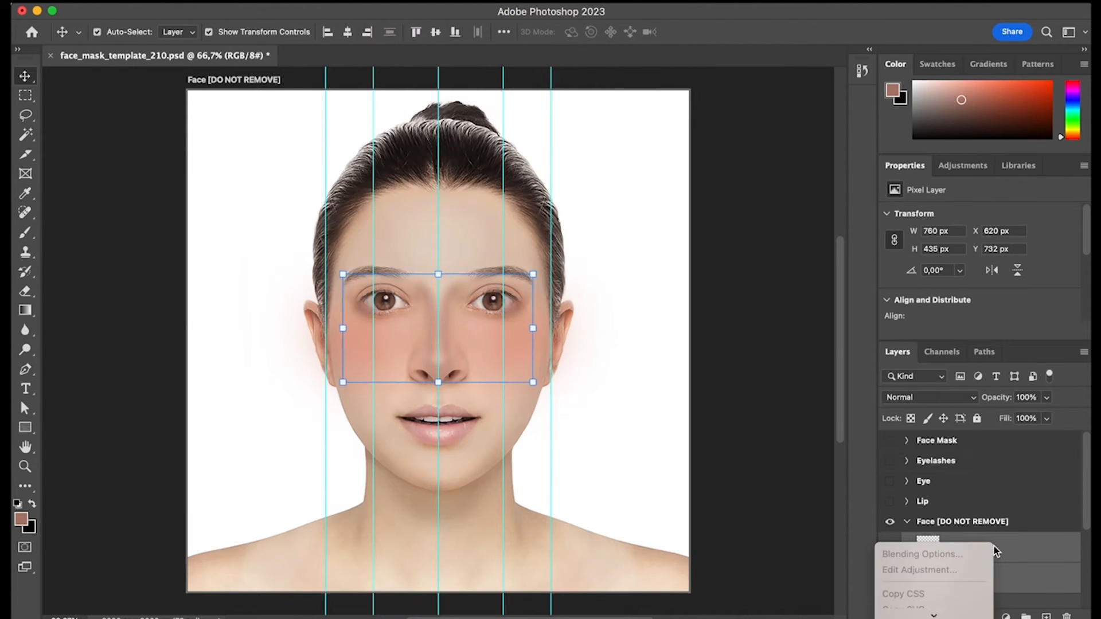
pyautogui.moveTo(954, 583)
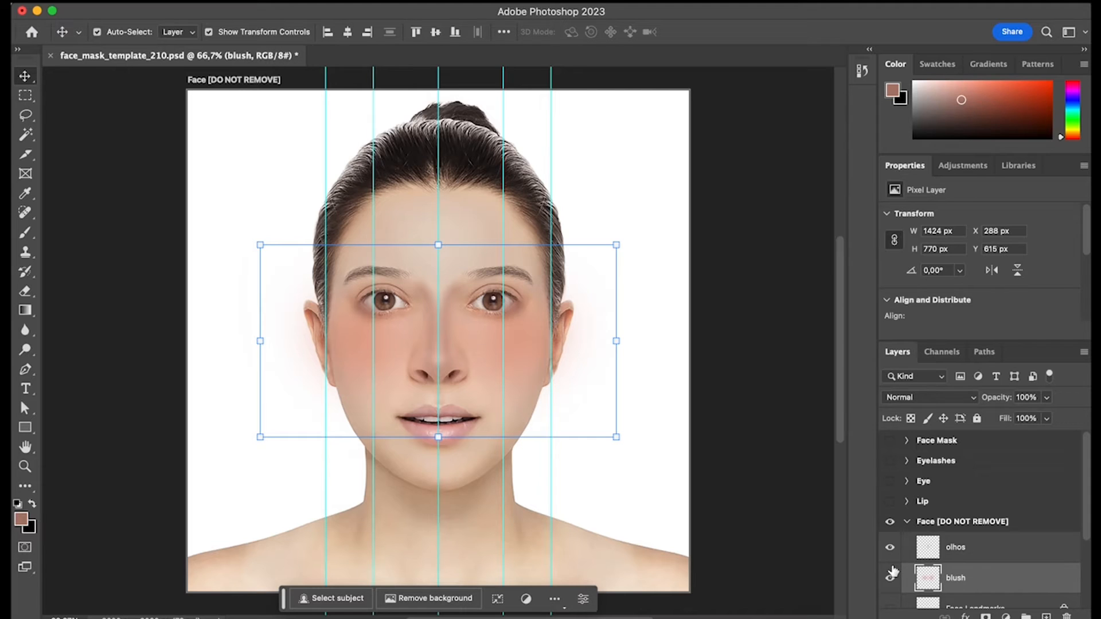
pyautogui.click(955, 547)
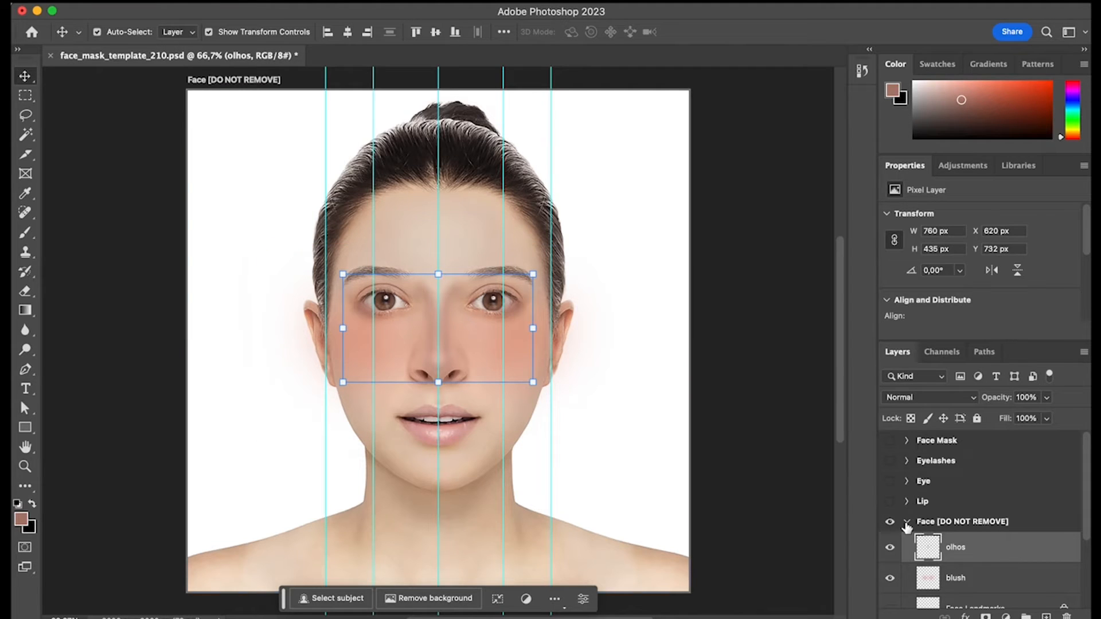
pyautogui.click(906, 501)
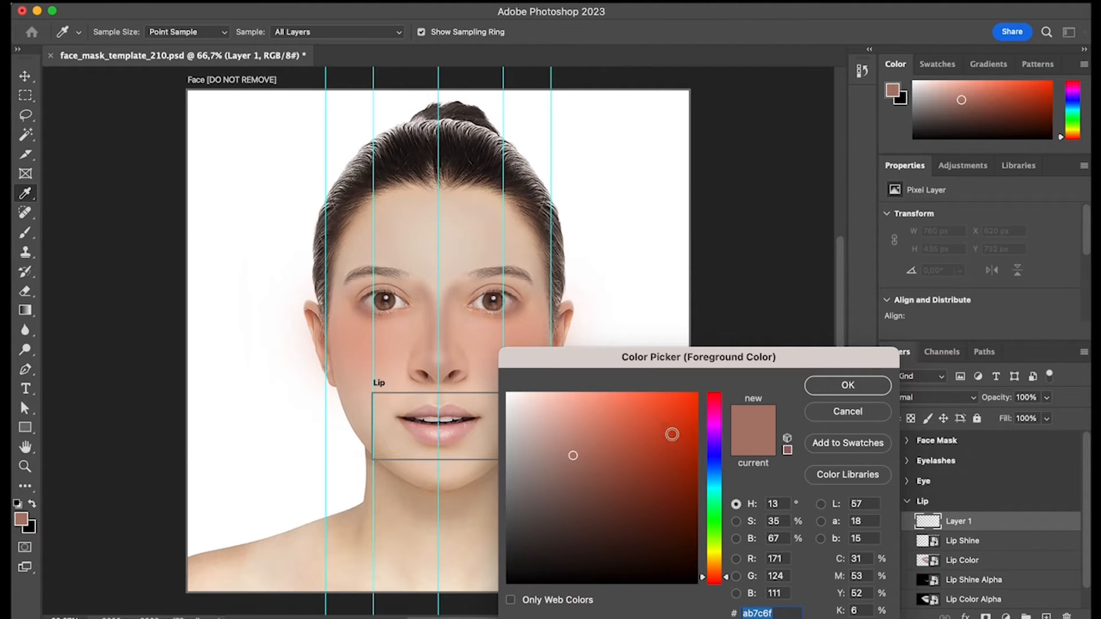
# - Paint the lips deep orange and soften them with a Gaussian Blur of about 5 px
pyautogui.click(609, 430)
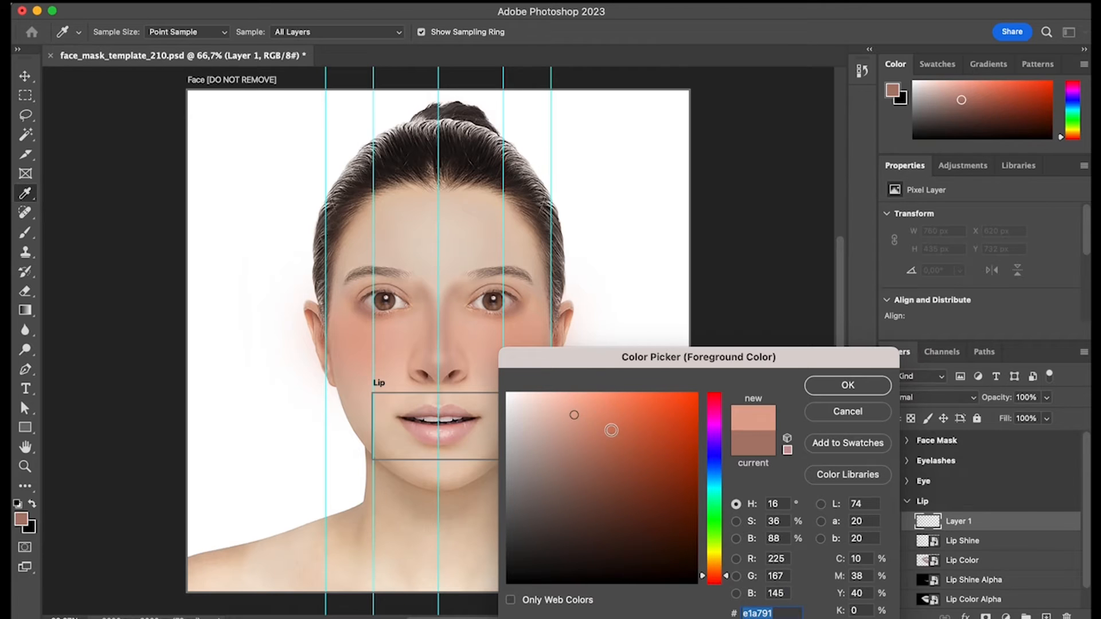
pyautogui.click(631, 425)
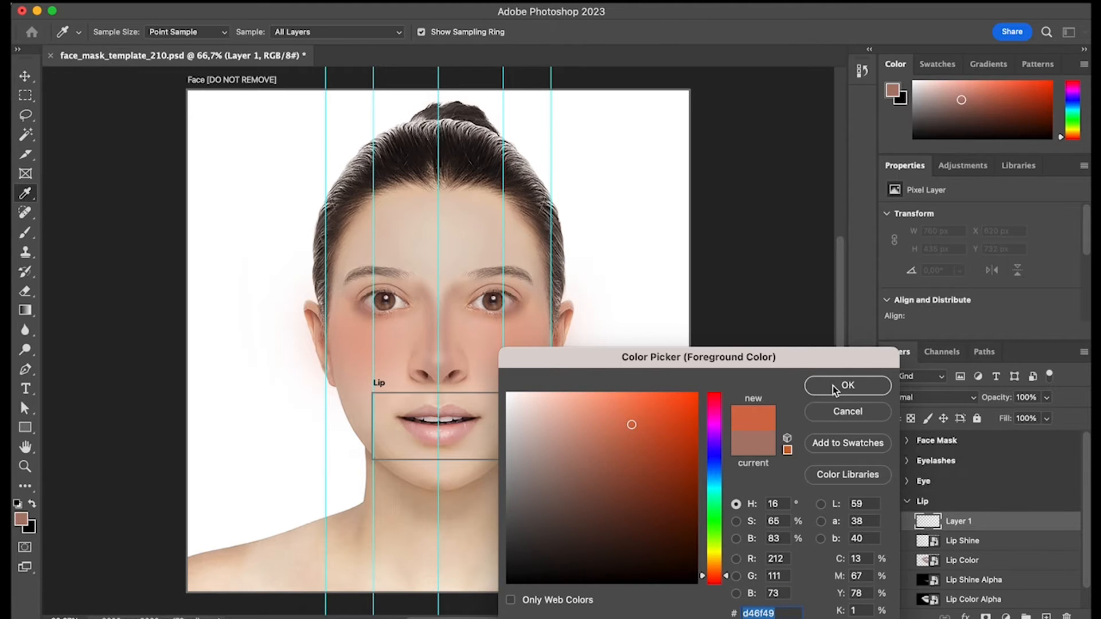
pyautogui.click(846, 385)
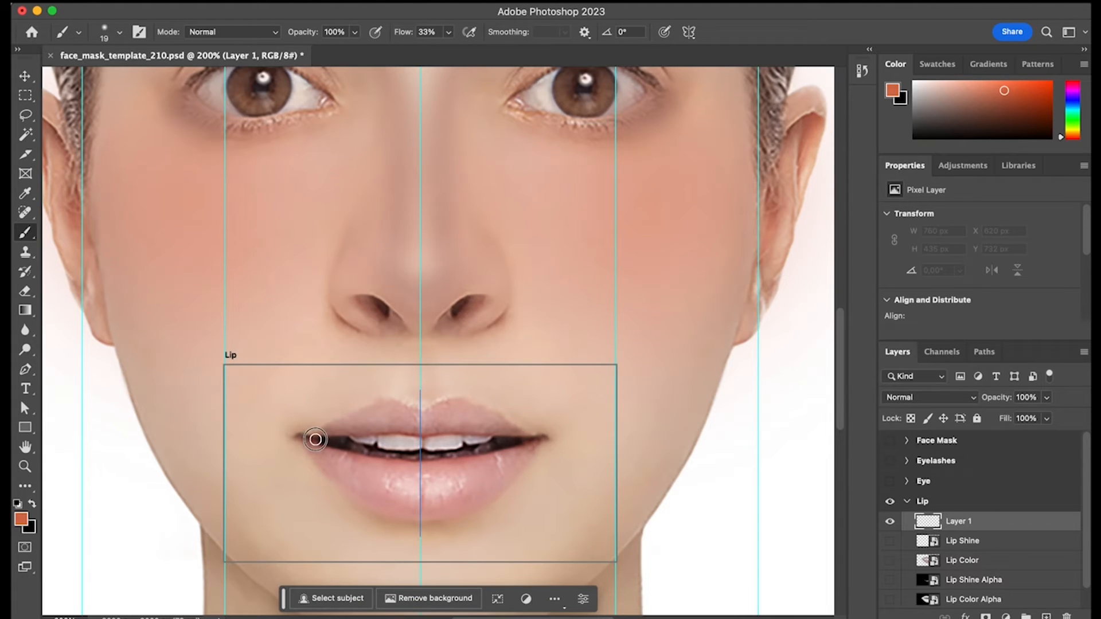
pyautogui.moveTo(316, 438); pyautogui.dragTo(376, 402)
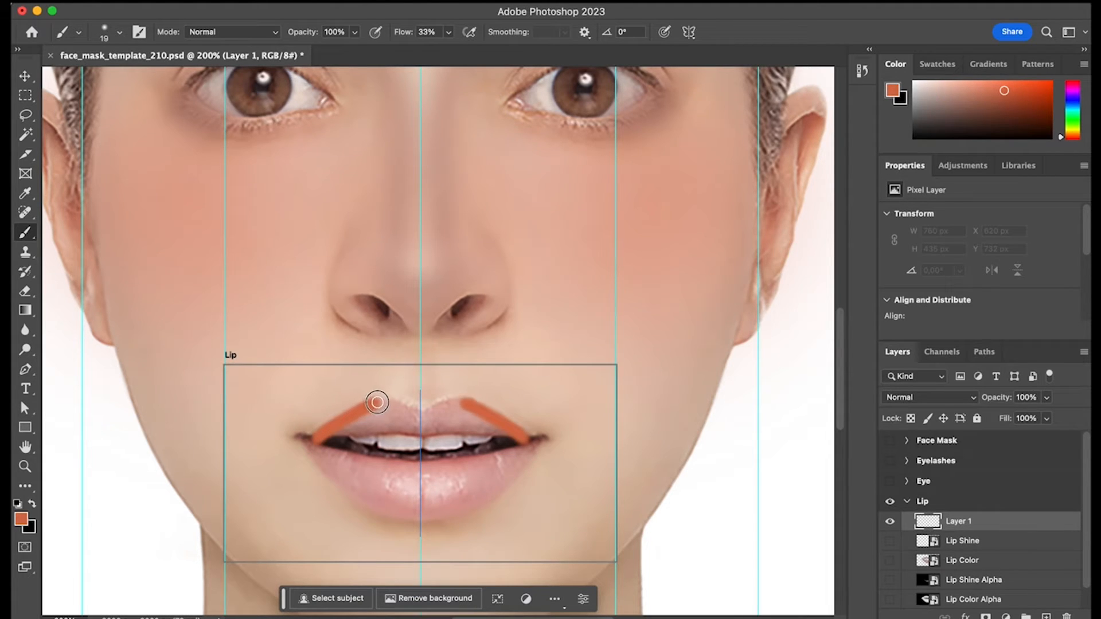
pyautogui.moveTo(376, 403); pyautogui.dragTo(308, 441)
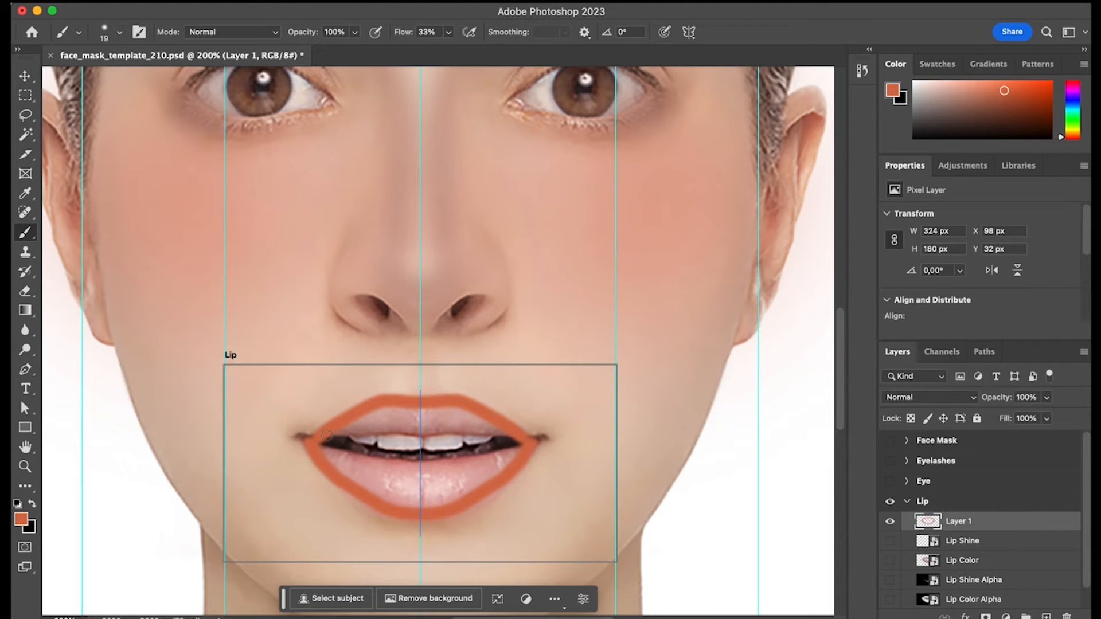
pyautogui.moveTo(322, 435); pyautogui.dragTo(400, 489)
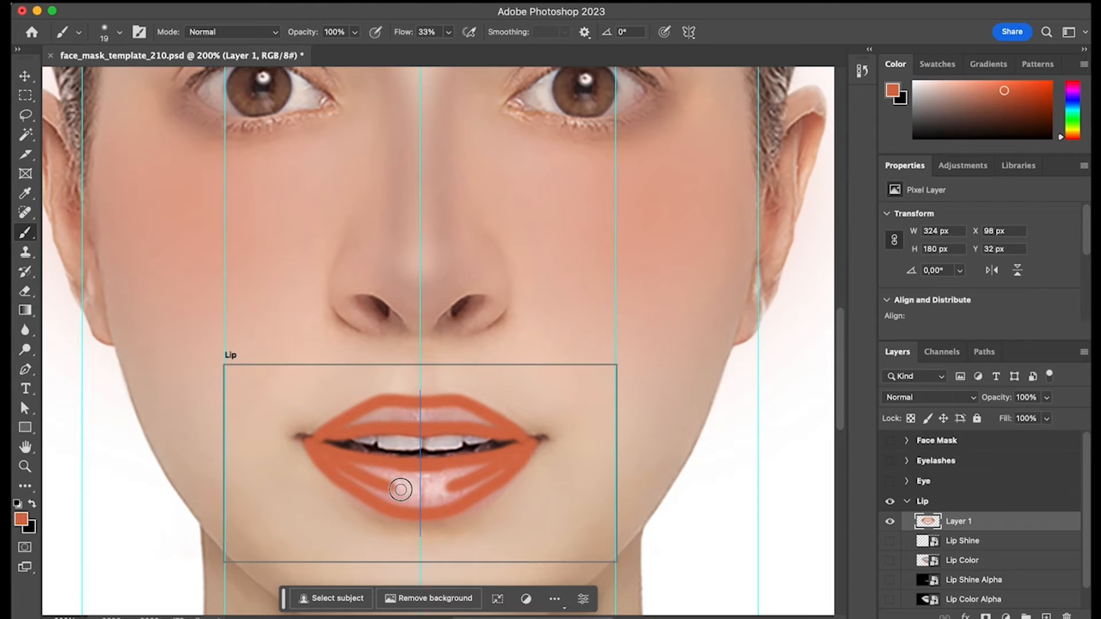
pyautogui.moveTo(401, 489); pyautogui.dragTo(474, 478)
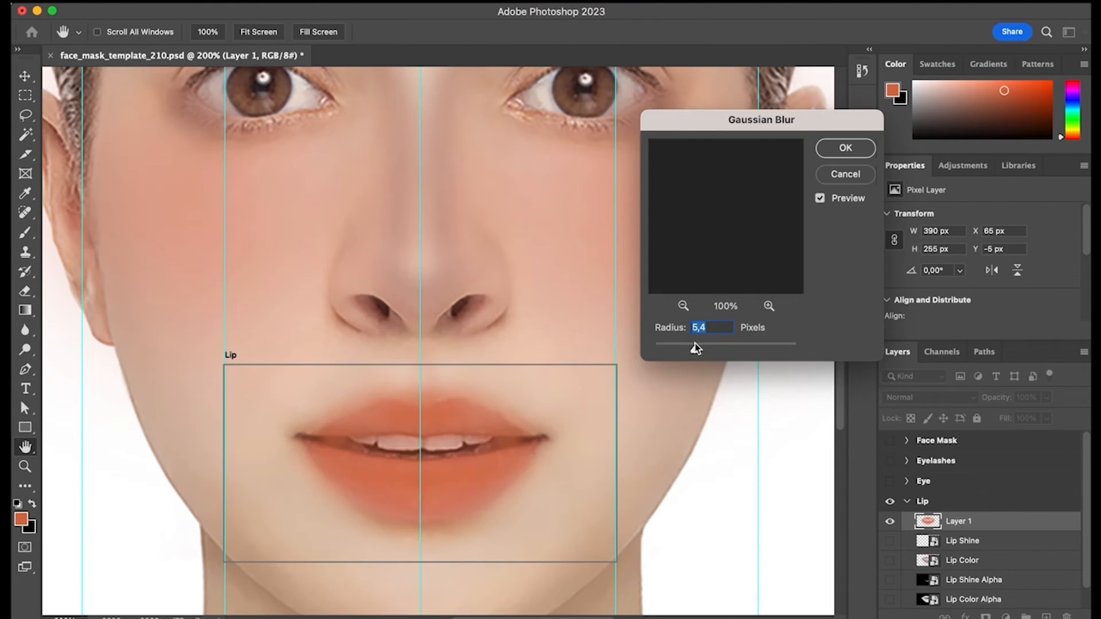
pyautogui.click(844, 148)
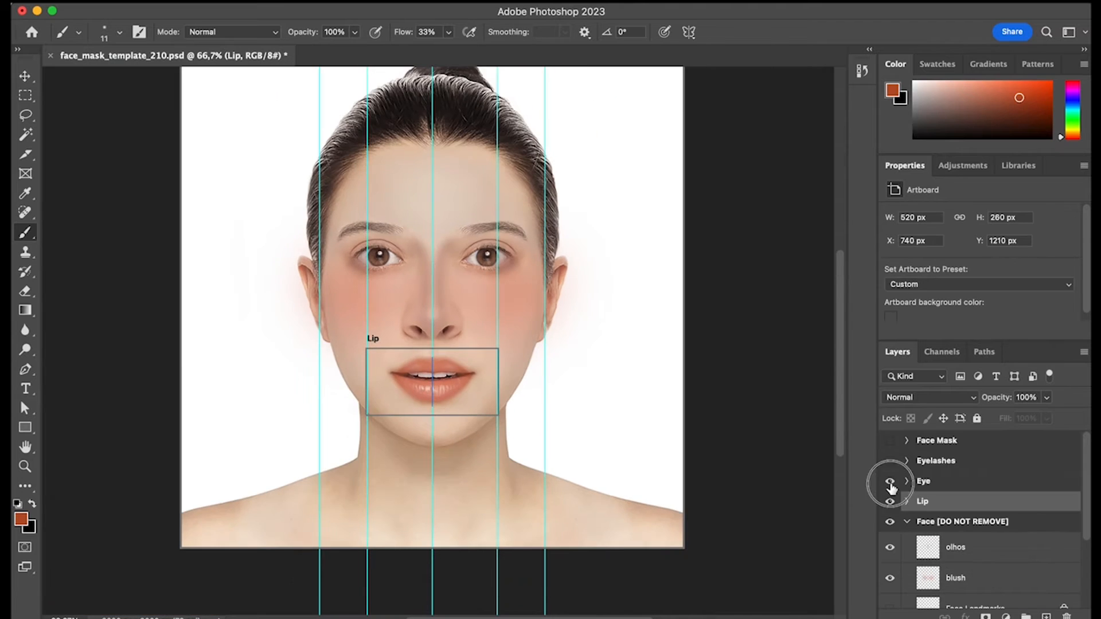
# - Hide the template eyebrows, paint hot-pink eyeshadow across both eyes and blur it
pyautogui.click(889, 480)
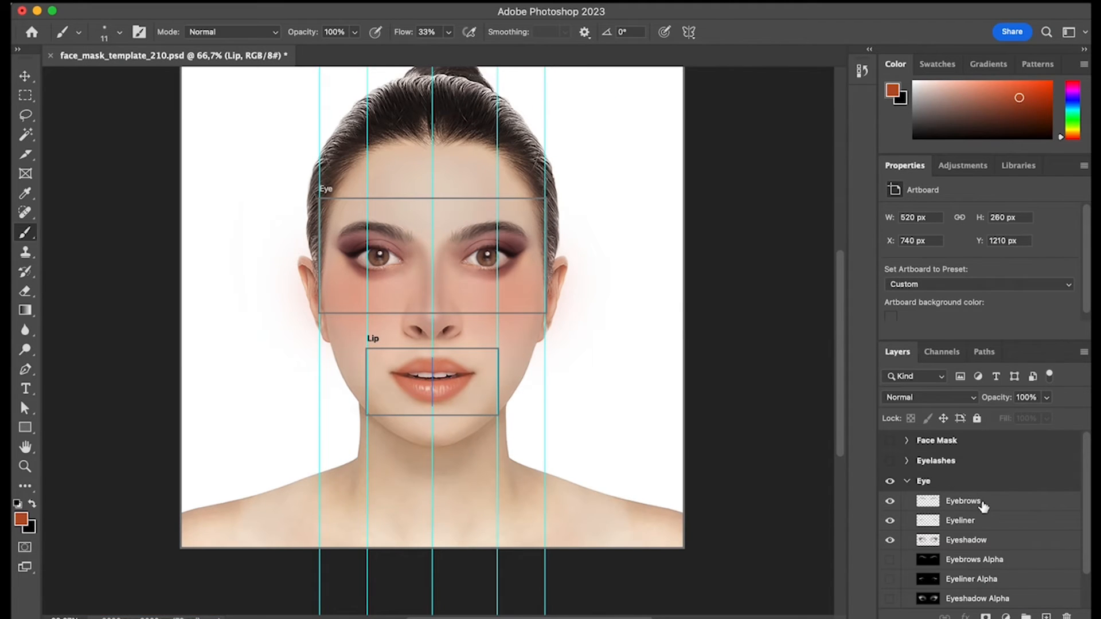
pyautogui.click(961, 501)
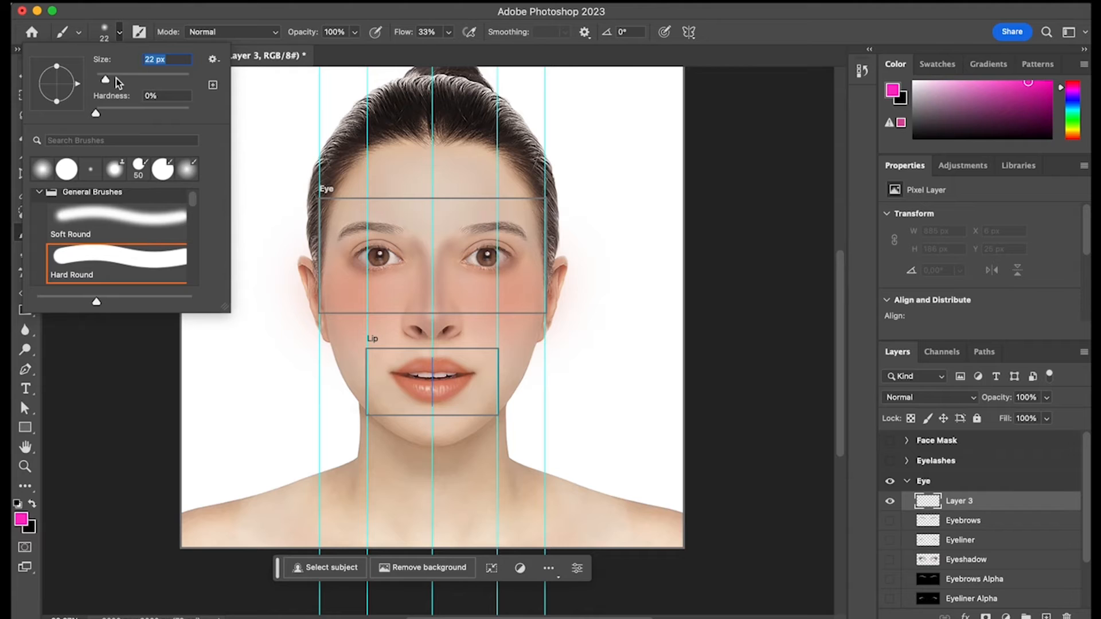
pyautogui.moveTo(351, 253); pyautogui.dragTo(505, 253)
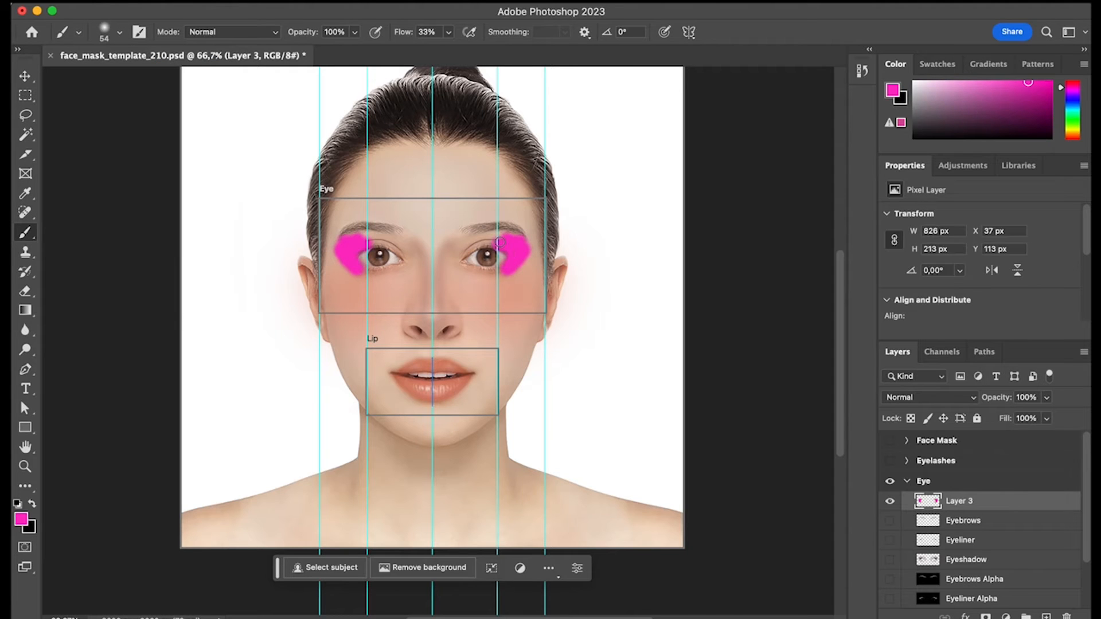
pyautogui.moveTo(492, 242); pyautogui.dragTo(453, 244)
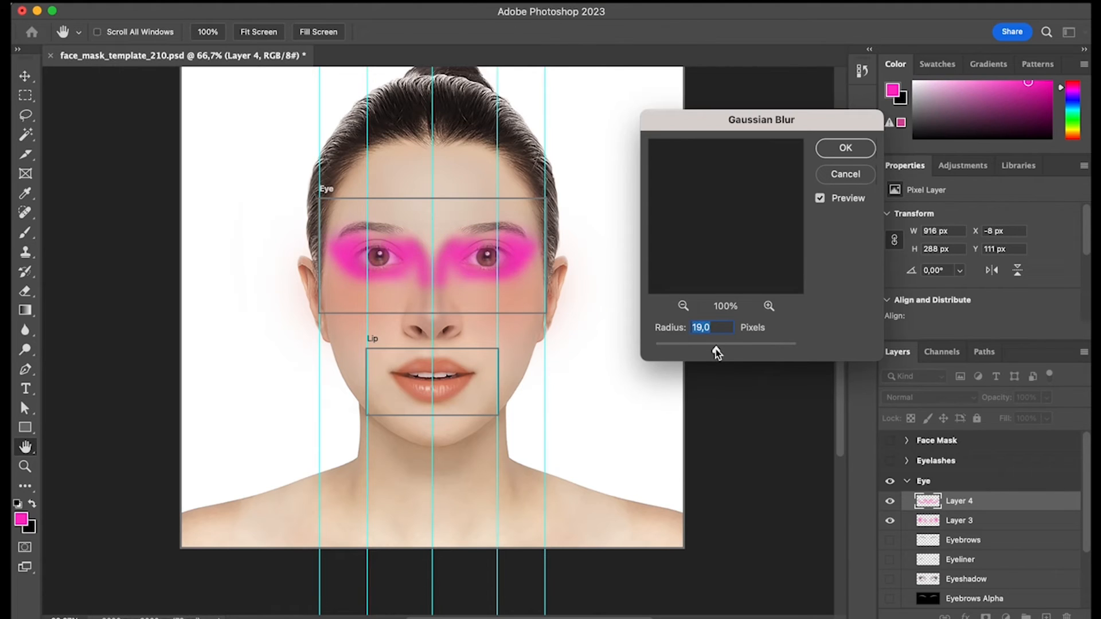
pyautogui.moveTo(714, 344); pyautogui.dragTo(722, 344)
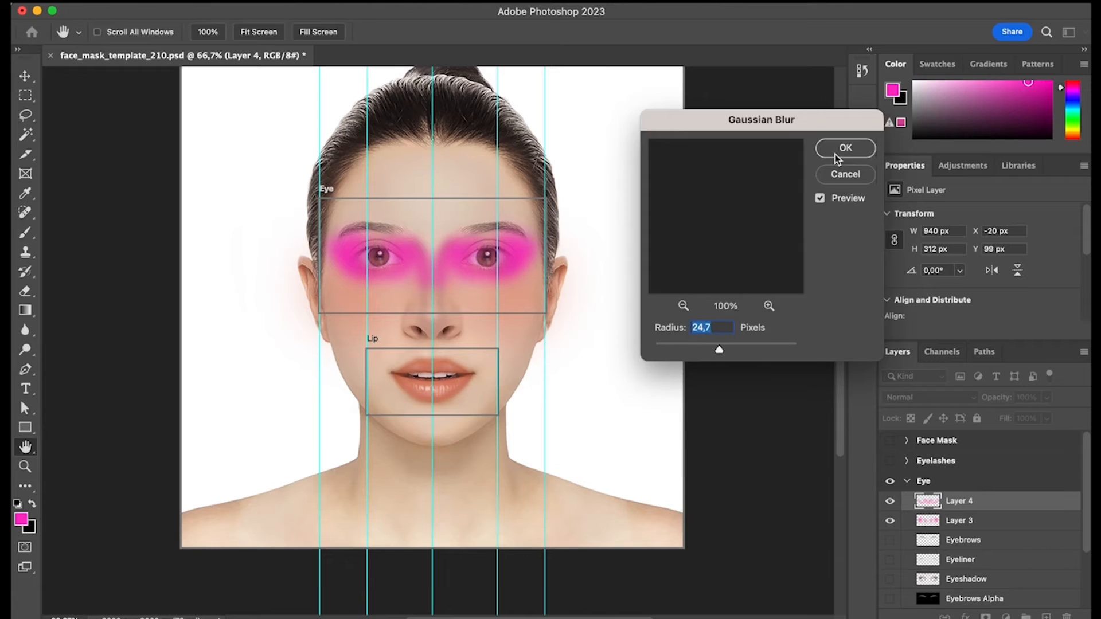
pyautogui.click(845, 148)
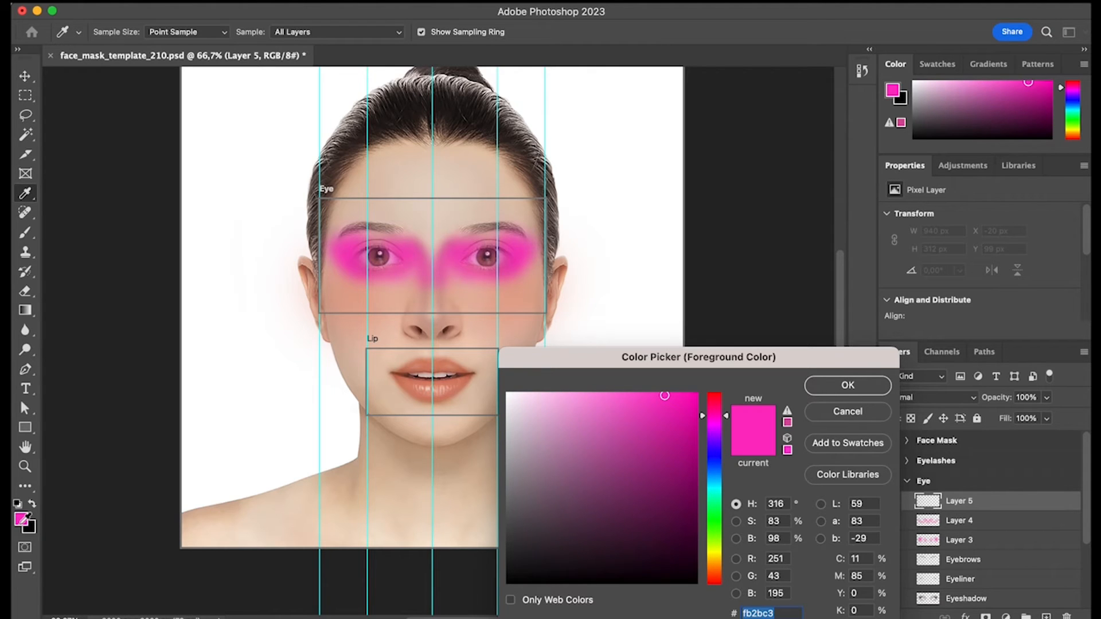
# - Switch the paint colour to purple and start blurring the purple crease stroke
pyautogui.moveTo(714, 401); pyautogui.dragTo(710, 441)
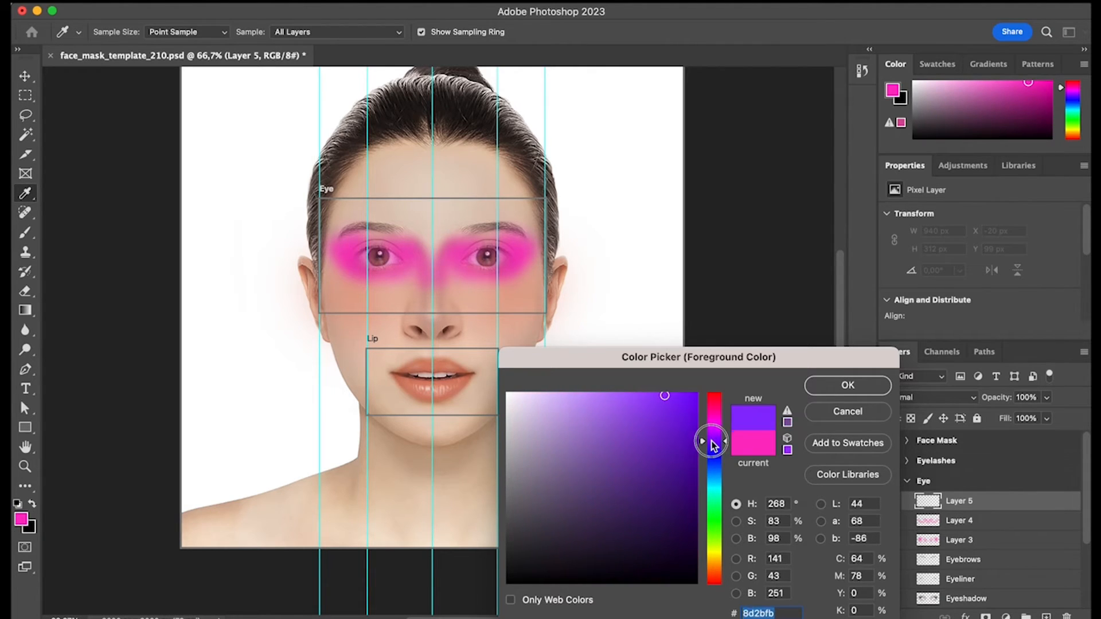
pyautogui.click(847, 385)
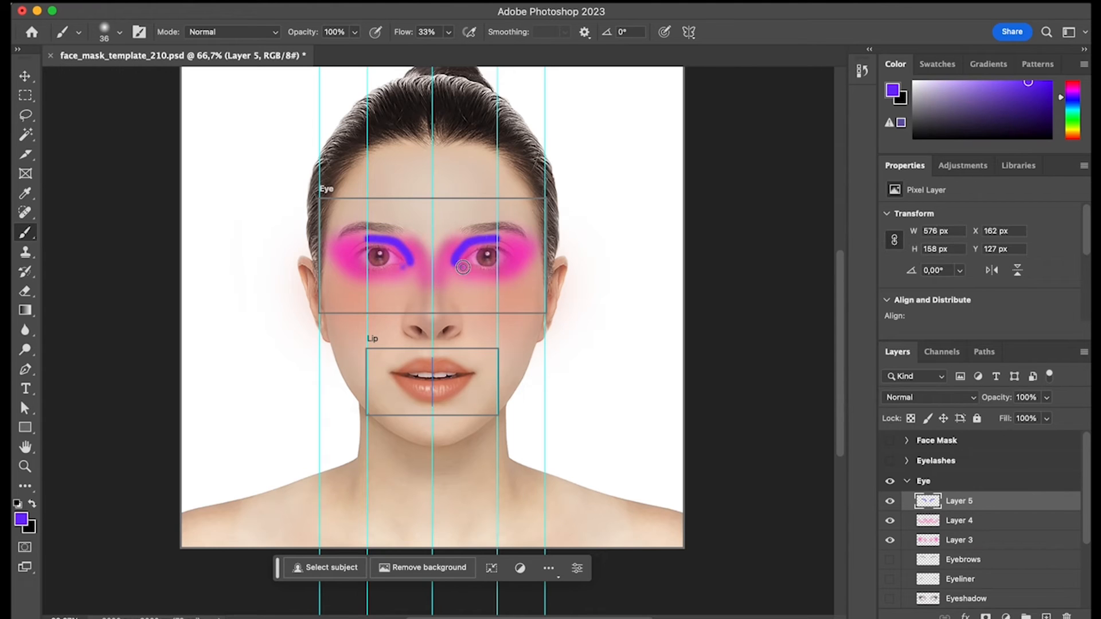
pyautogui.moveTo(650, 209)
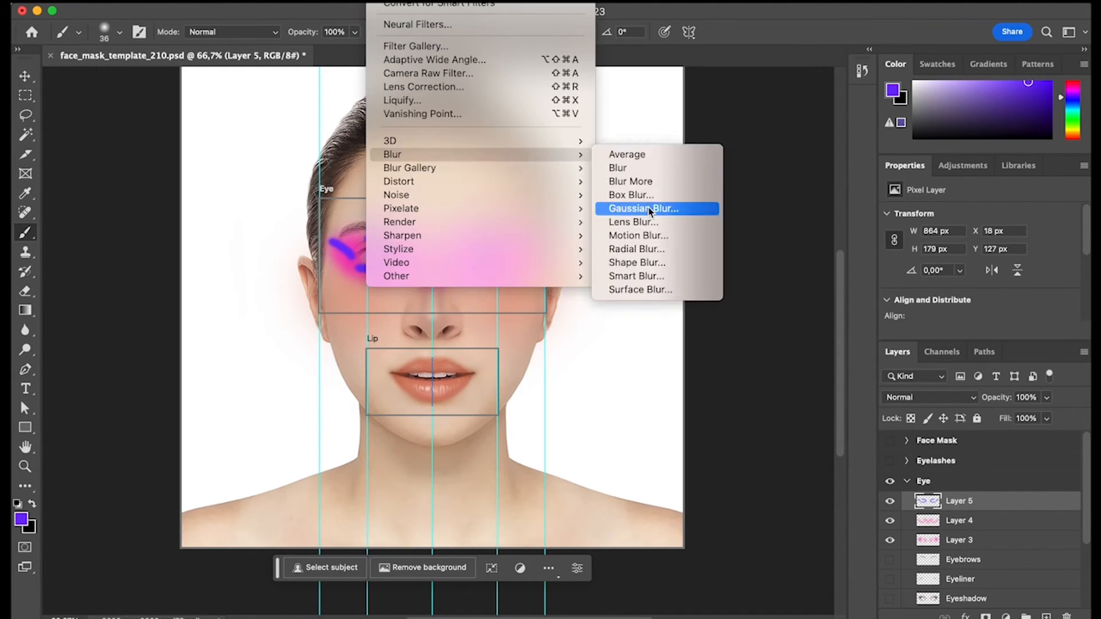
pyautogui.click(658, 209)
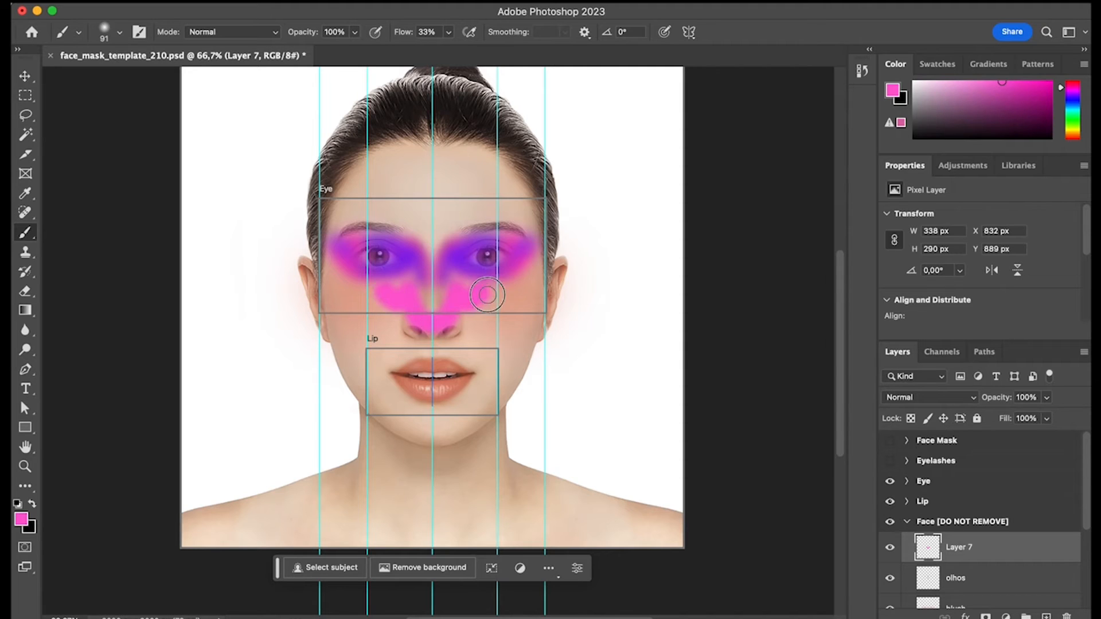
# - Paint a pink wash over cheeks, nose and forehead, blur ~30 px, fade to ~37% opacity
pyautogui.moveTo(487, 294); pyautogui.dragTo(345, 349)
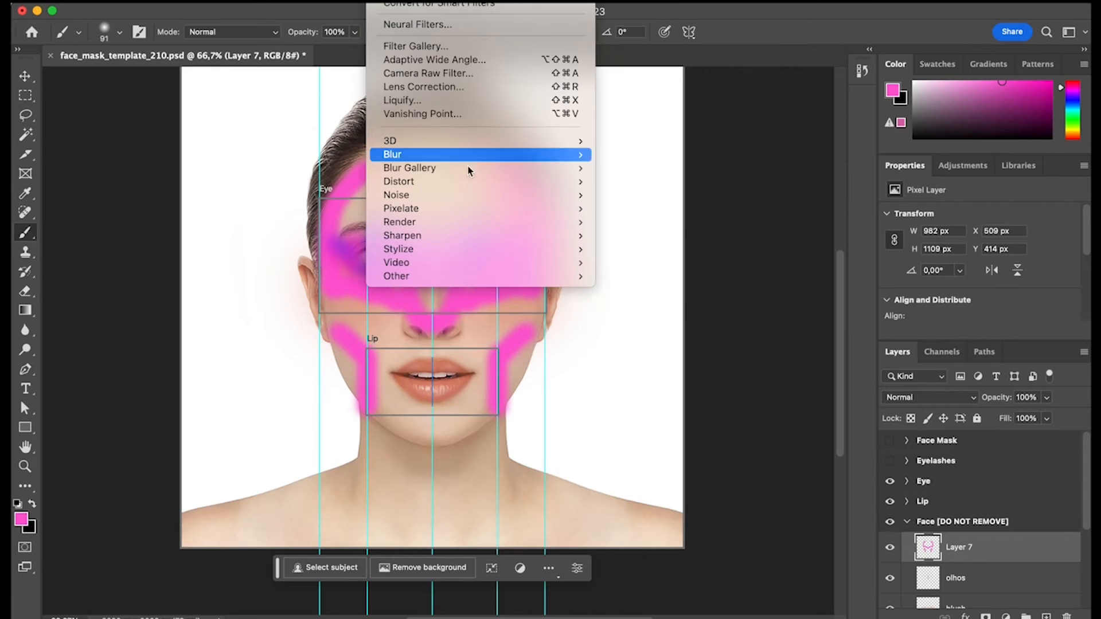
pyautogui.click(392, 154)
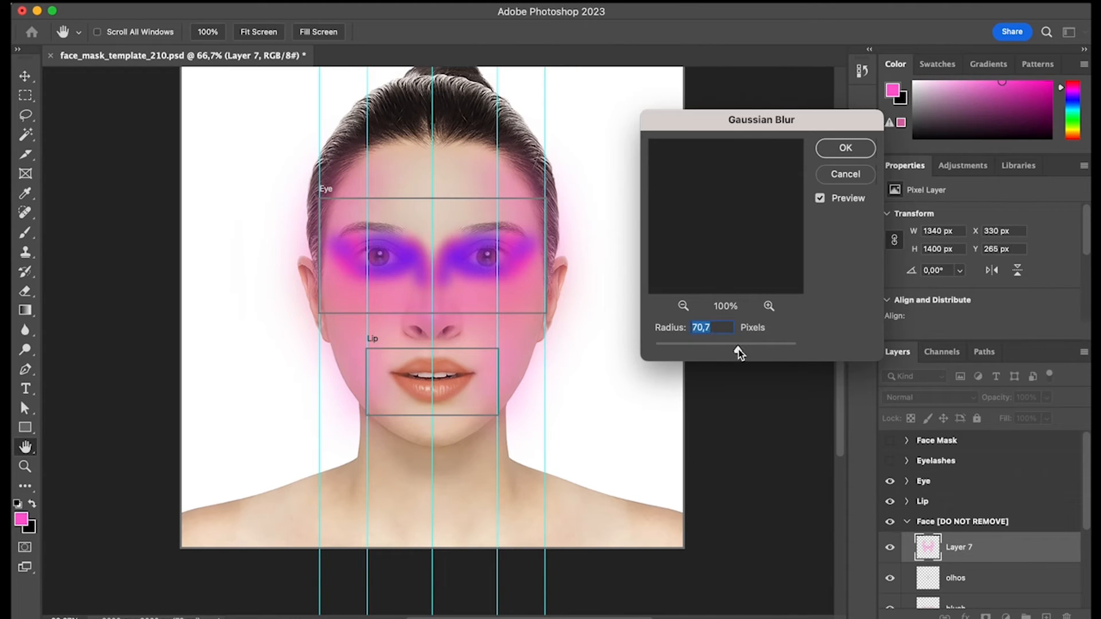
pyautogui.moveTo(758, 344); pyautogui.dragTo(723, 344)
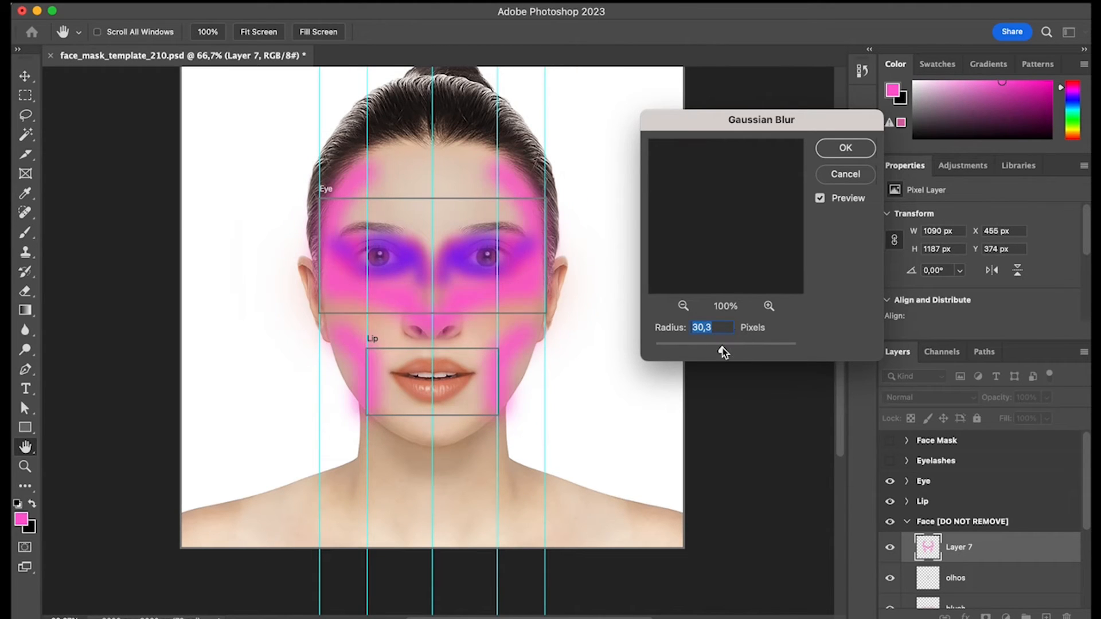
pyautogui.click(844, 147)
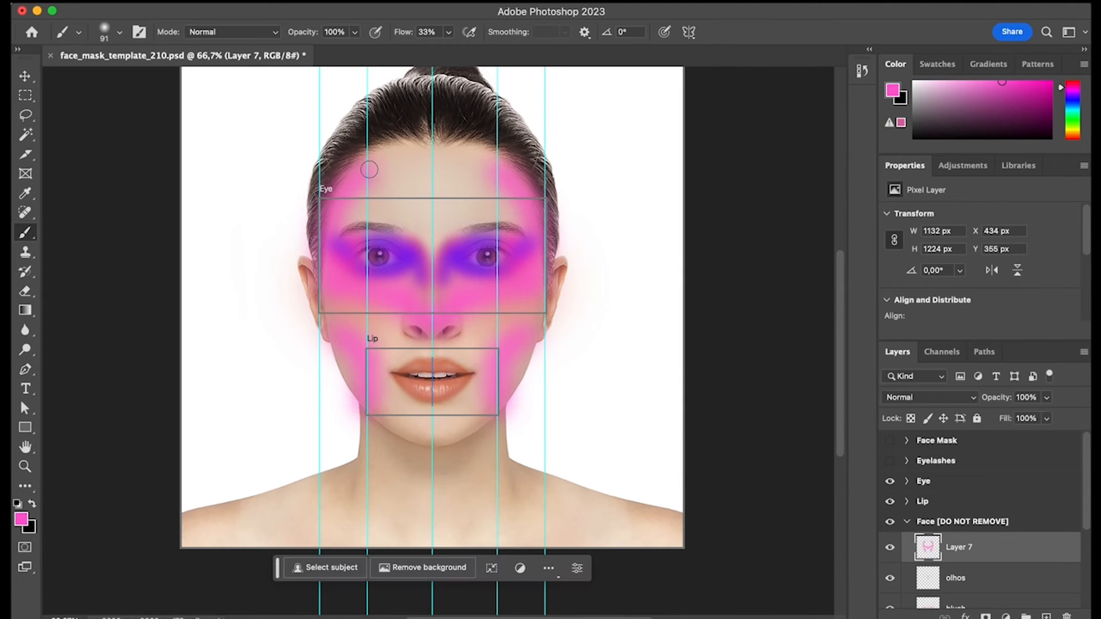
pyautogui.moveTo(368, 168); pyautogui.dragTo(337, 203)
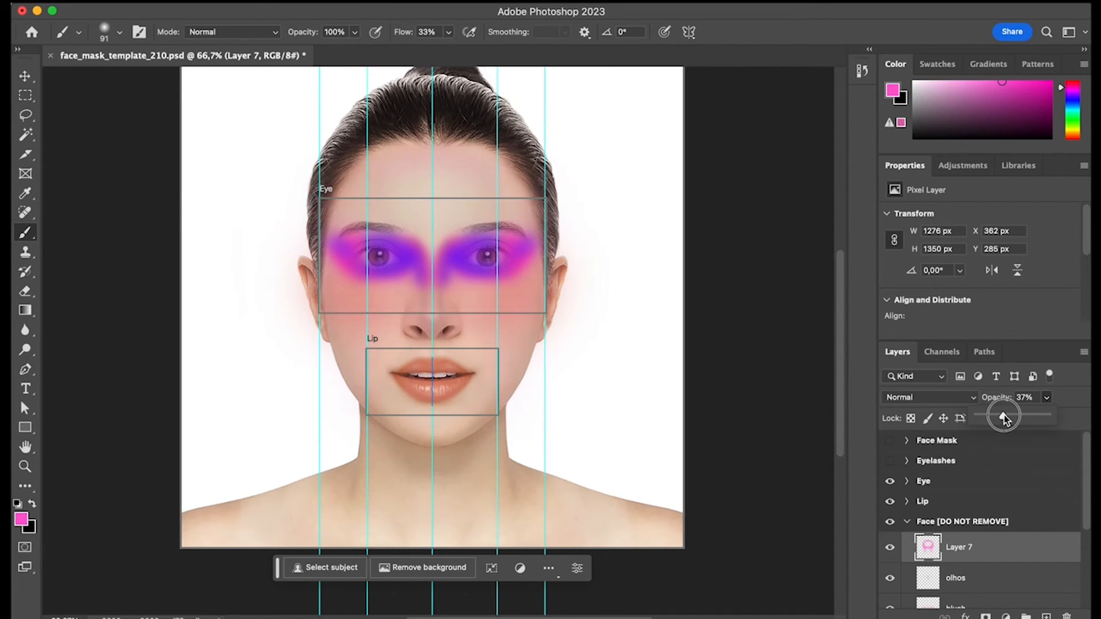
pyautogui.moveTo(1004, 416); pyautogui.dragTo(1000, 416)
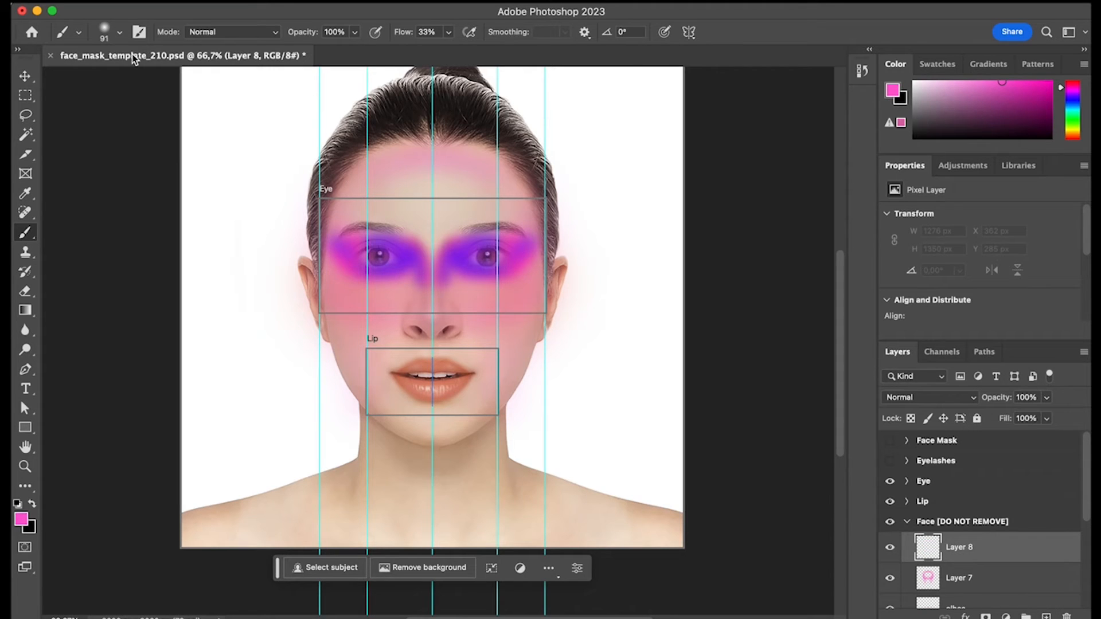
# - Import a glitter brush set and select a soft round brush for the eyeshadow
pyautogui.click(117, 31)
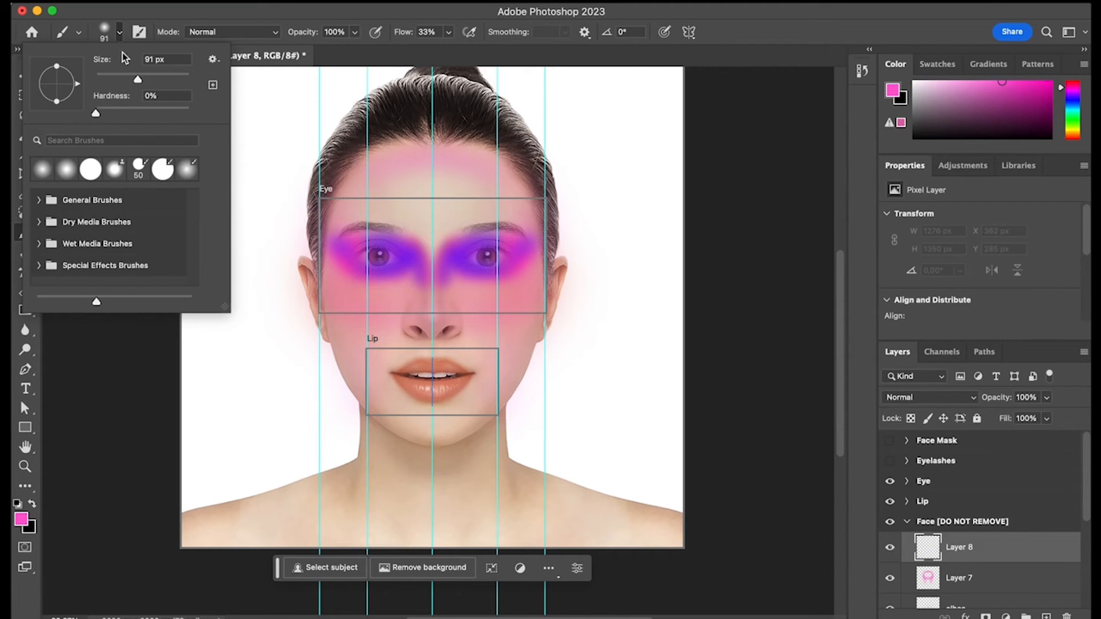
pyautogui.click(212, 60)
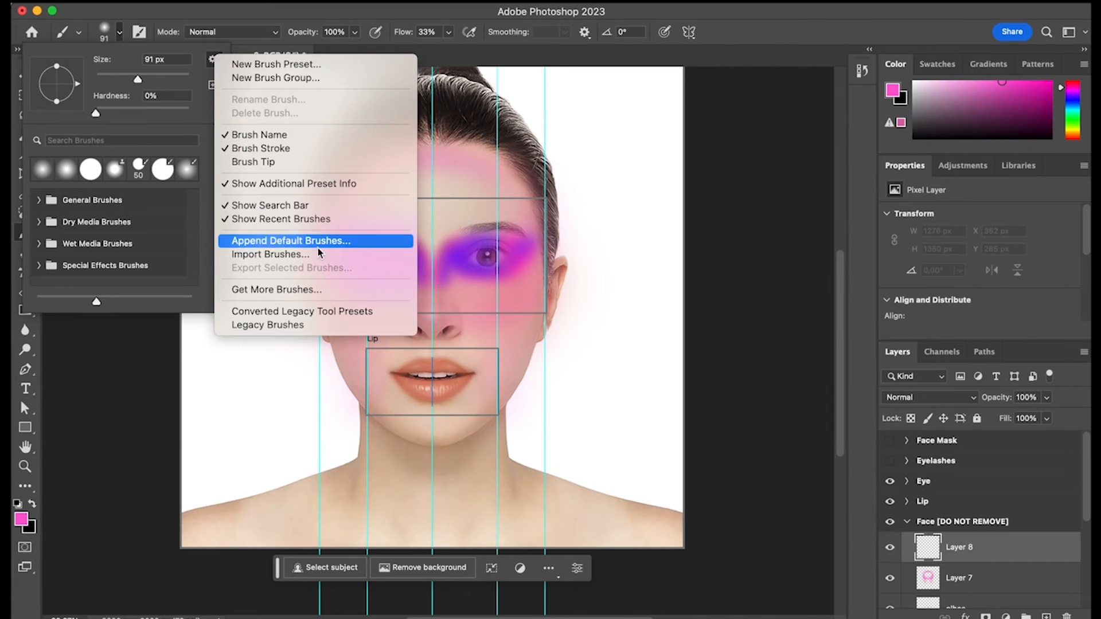
pyautogui.click(315, 241)
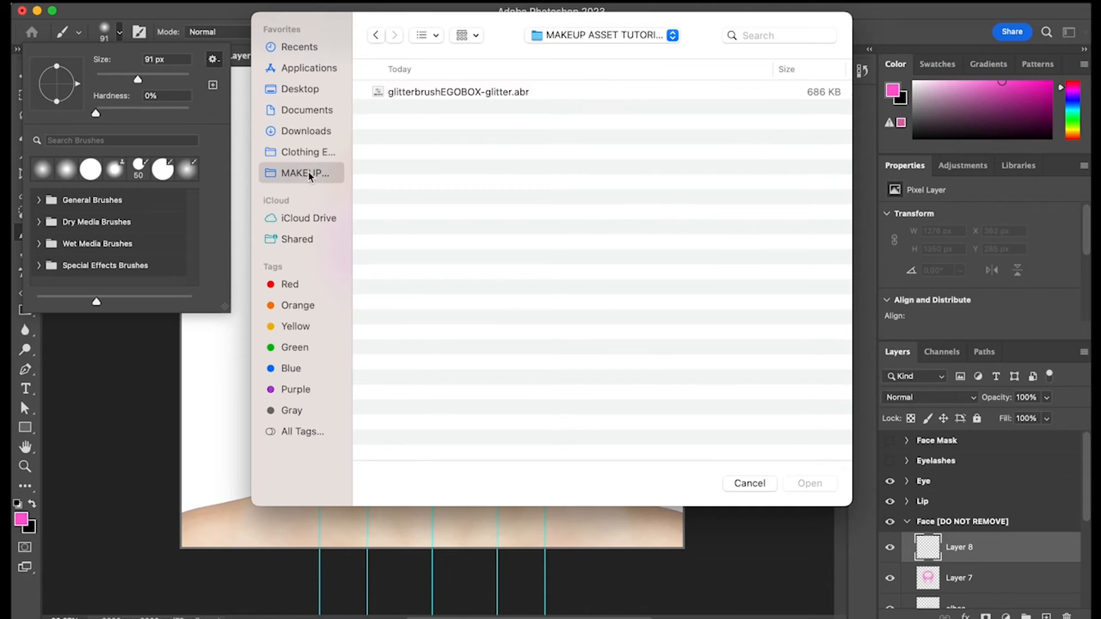
pyautogui.click(459, 92)
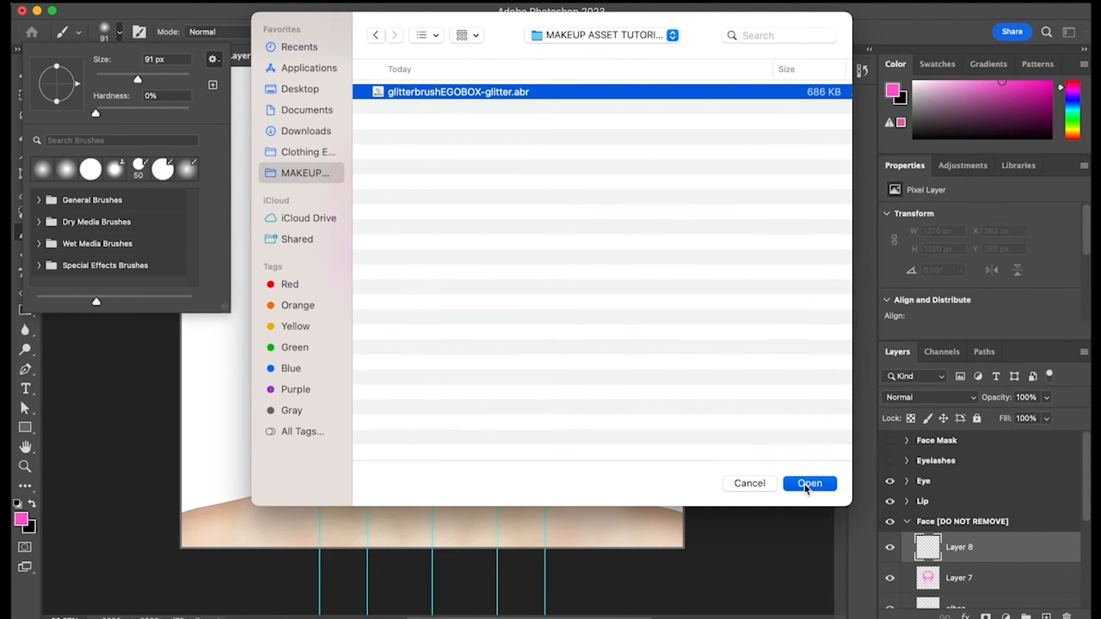
pyautogui.click(810, 483)
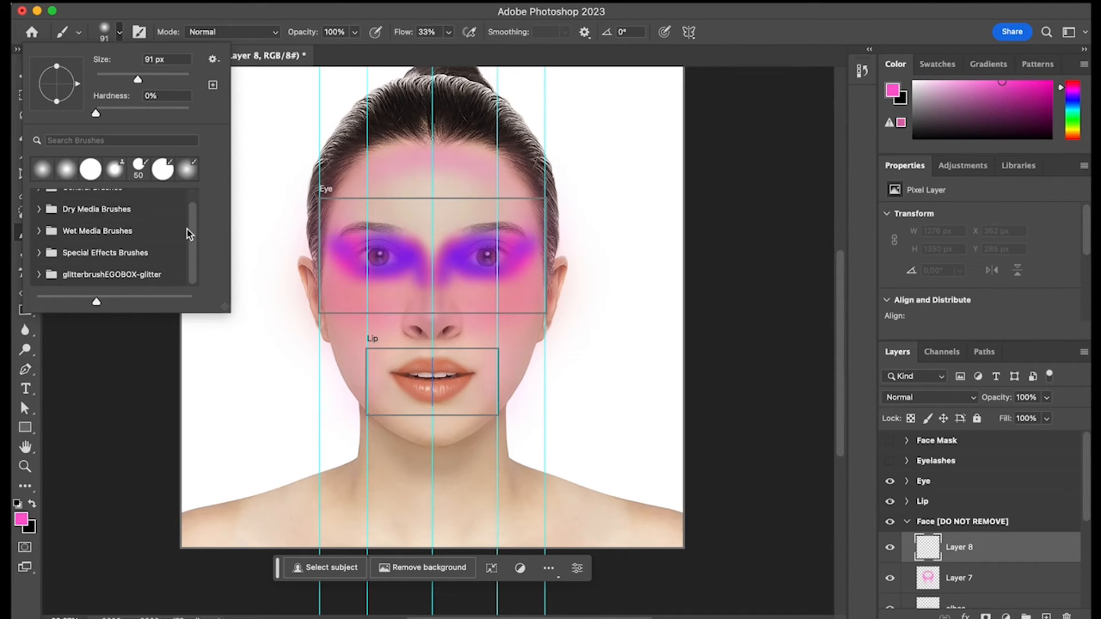
pyautogui.click(117, 213)
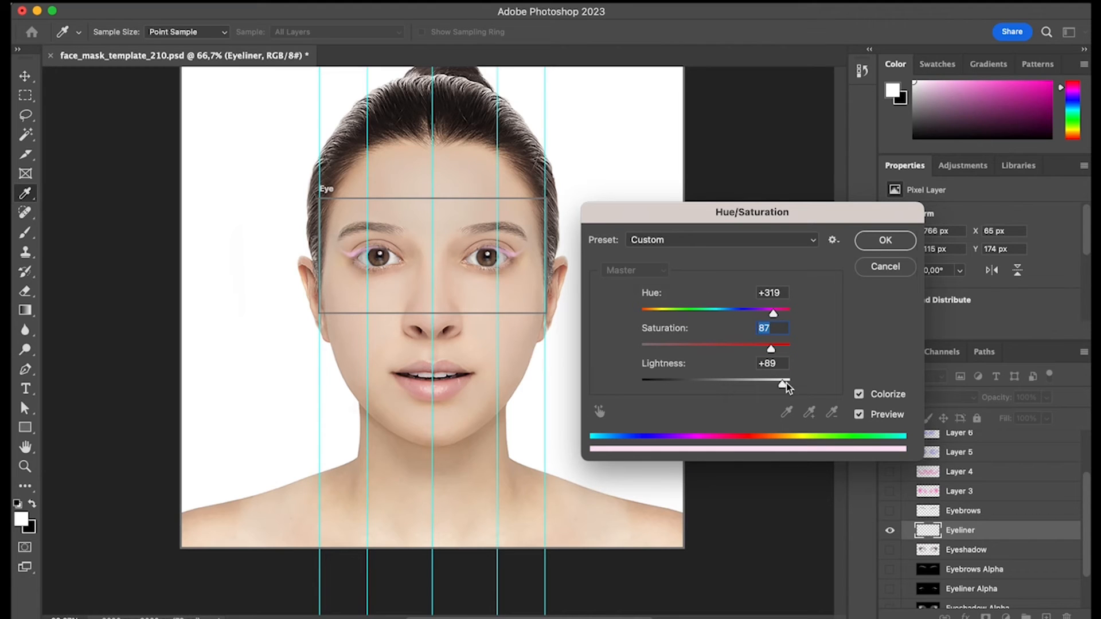
# - Colorize the Eyeliner layer with Hue about 293 and Lightness about +58
pyautogui.moveTo(785, 385); pyautogui.dragTo(756, 379)
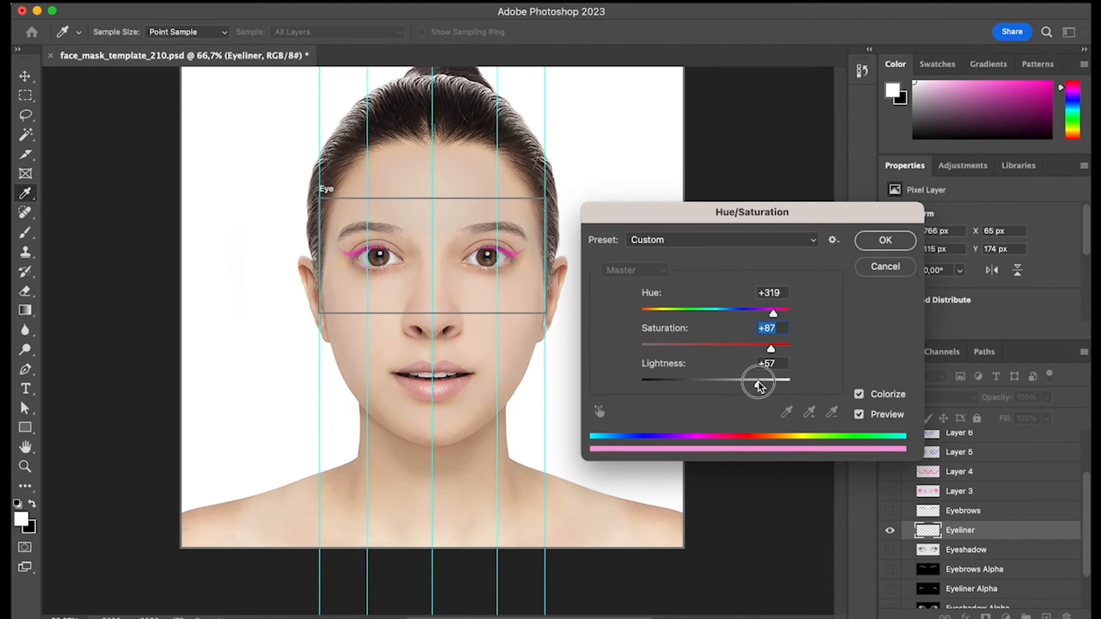
pyautogui.moveTo(772, 311); pyautogui.dragTo(762, 311)
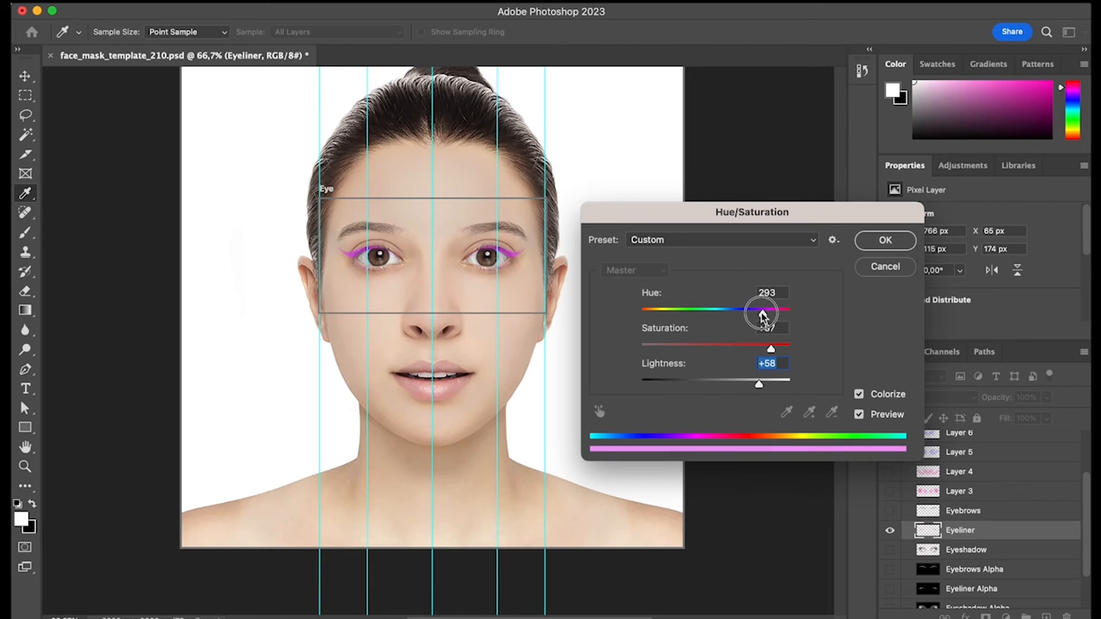
pyautogui.click(884, 241)
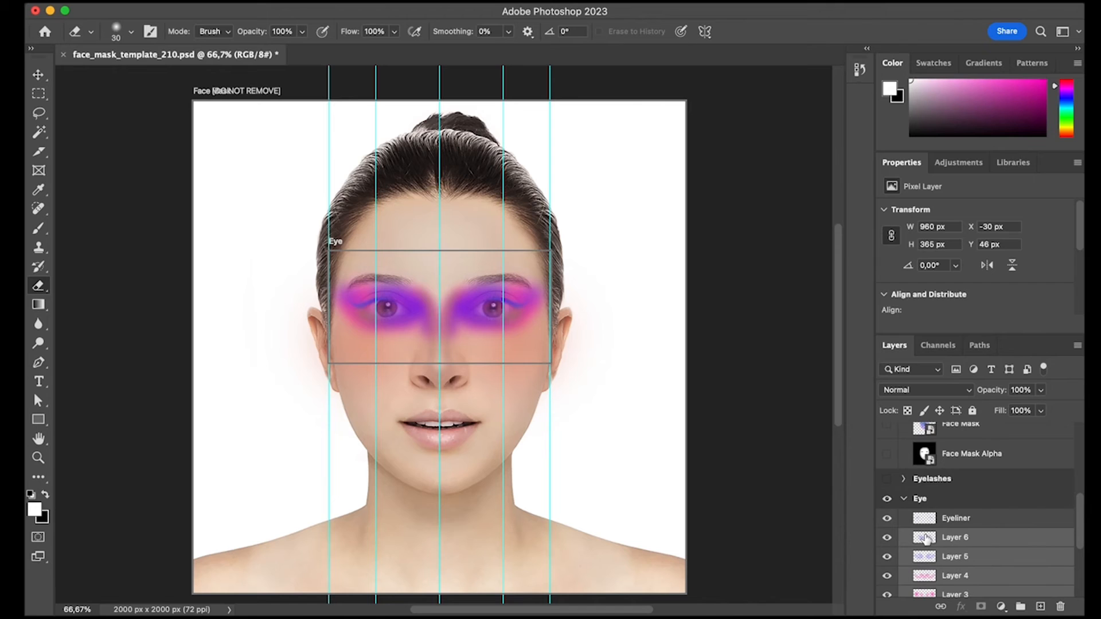
# - Move Layers 3–6 into the Face Mask group and erase eyeshadow from the eye openings
pyautogui.moveTo(954, 538); pyautogui.dragTo(955, 422)
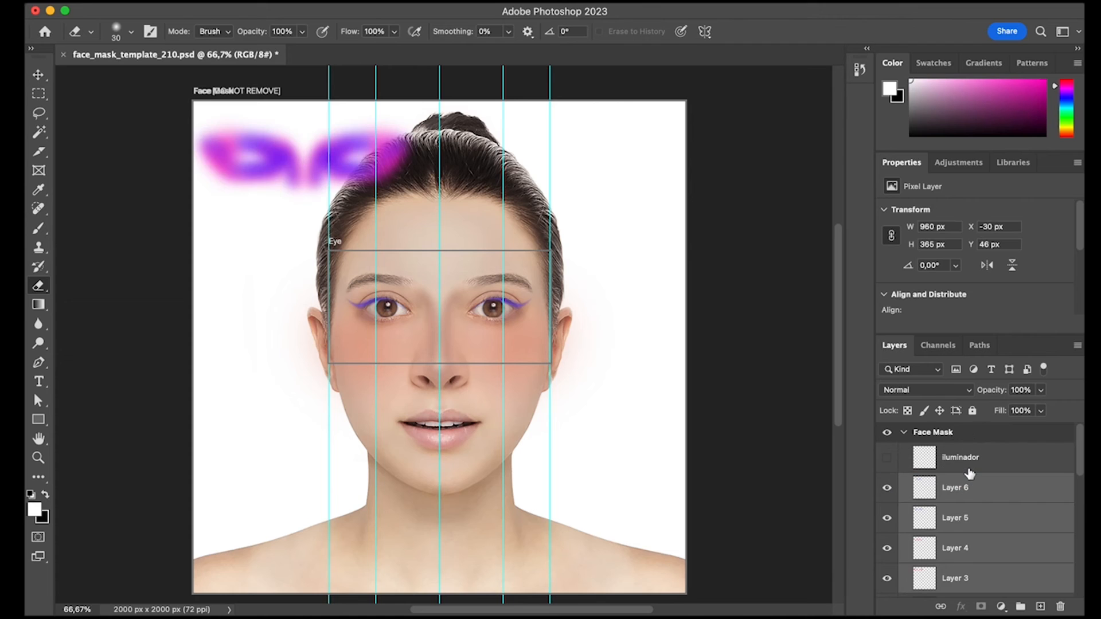
pyautogui.click(37, 73)
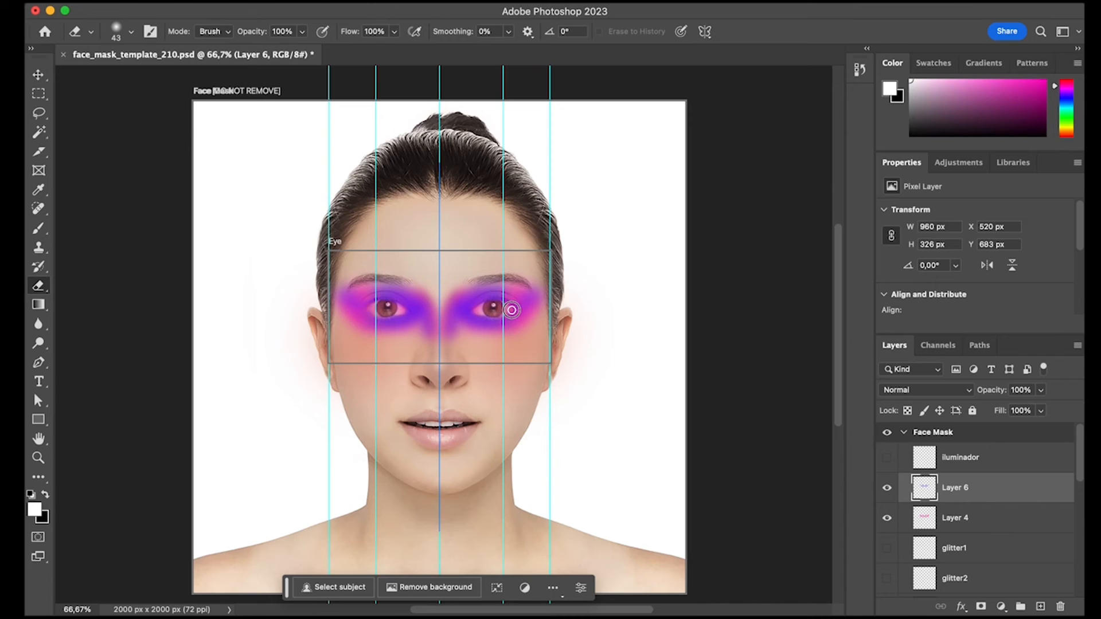
pyautogui.moveTo(511, 309); pyautogui.dragTo(476, 310)
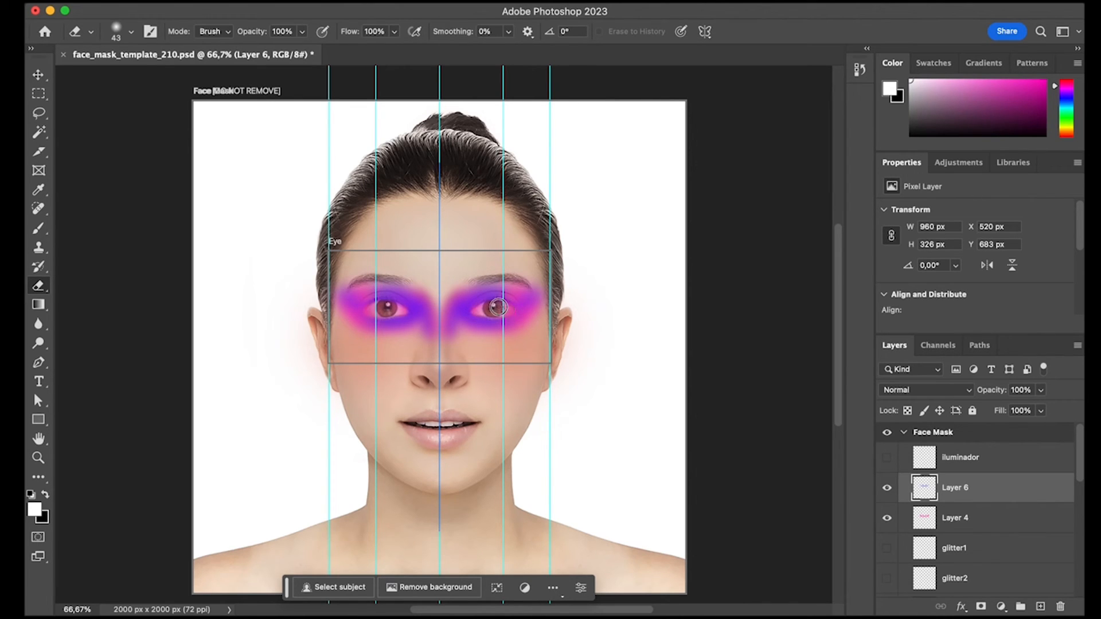
pyautogui.click(977, 517)
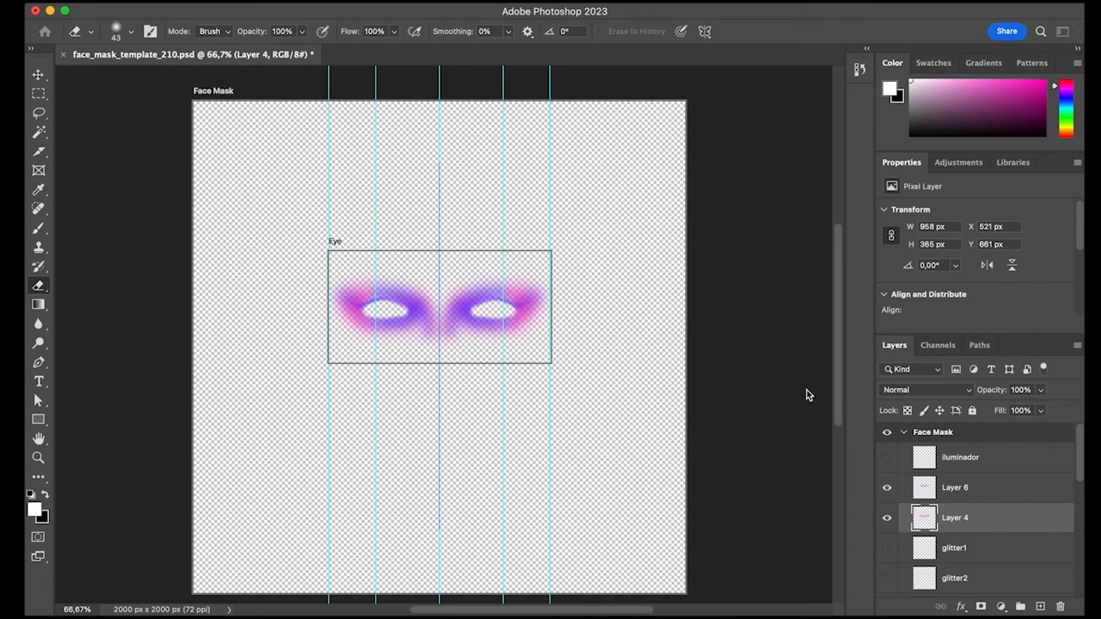
# - Hide Layer 4 and the remaining eyeshadow layers further down the Layers list
pyautogui.click(886, 520)
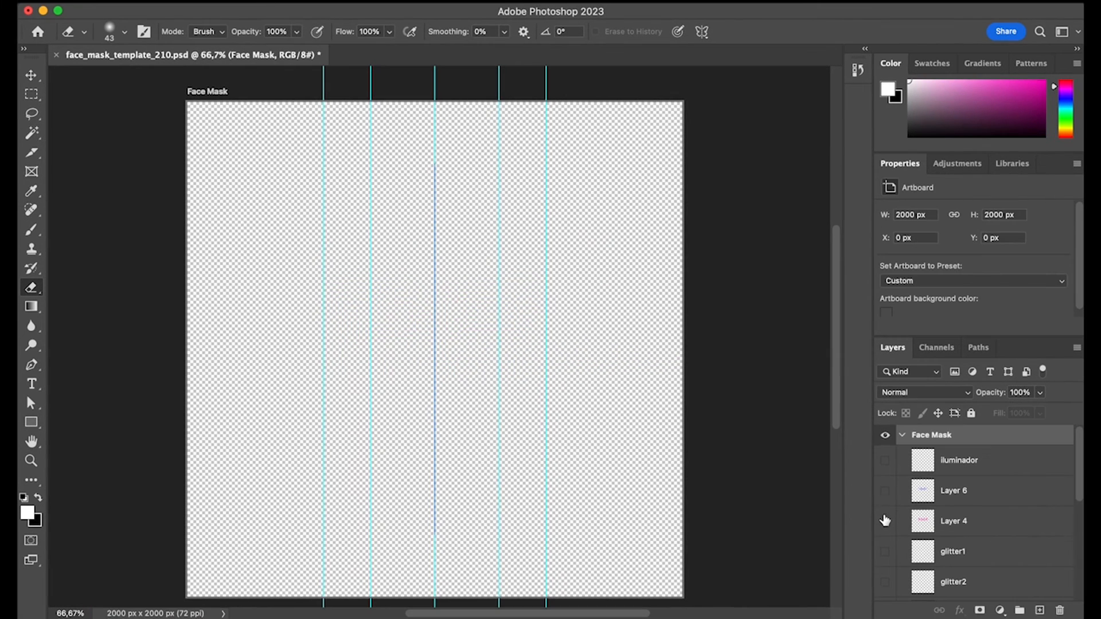
pyautogui.scroll(-3)
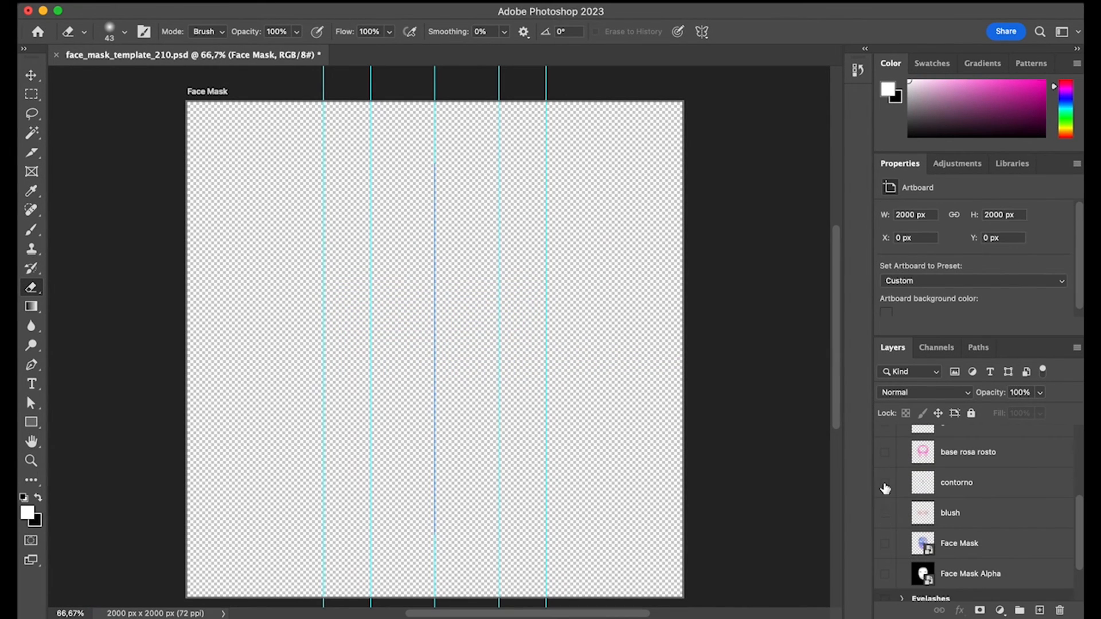
pyautogui.click(884, 483)
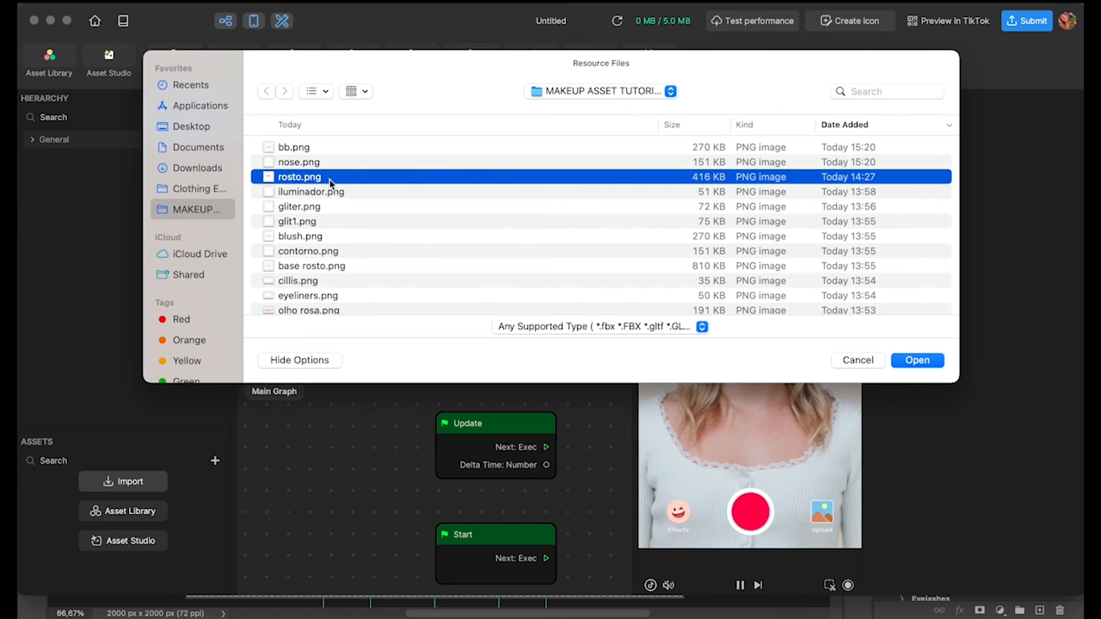
# - Import the makeup PNGs and add face masks, giving one the blush texture with Multiply
pyautogui.click(916, 360)
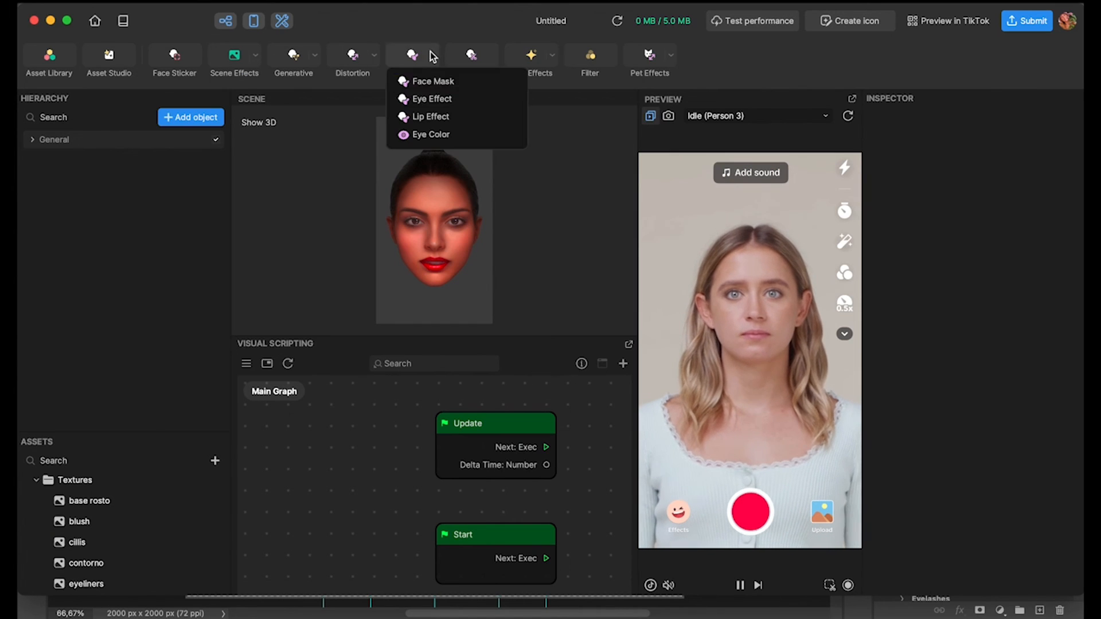
pyautogui.click(427, 81)
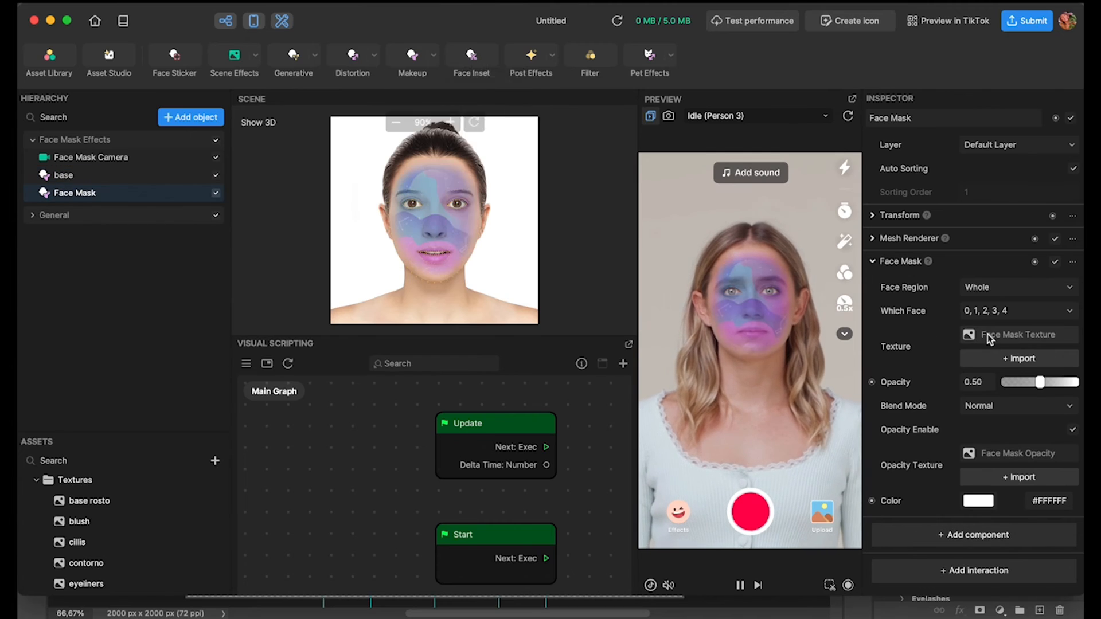
pyautogui.click(411, 56)
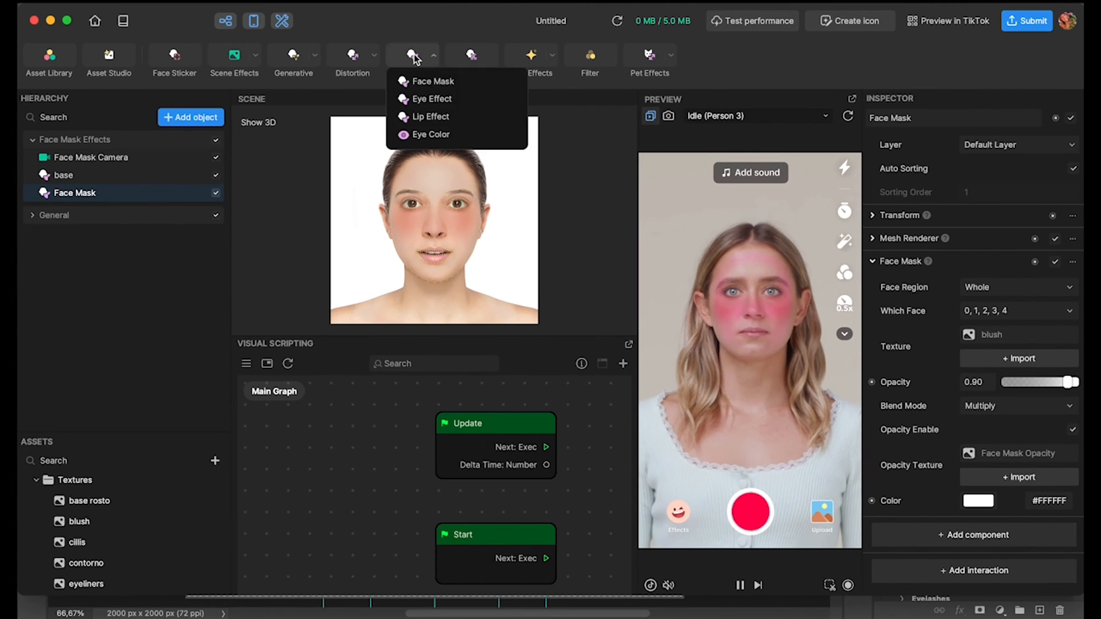
pyautogui.click(424, 80)
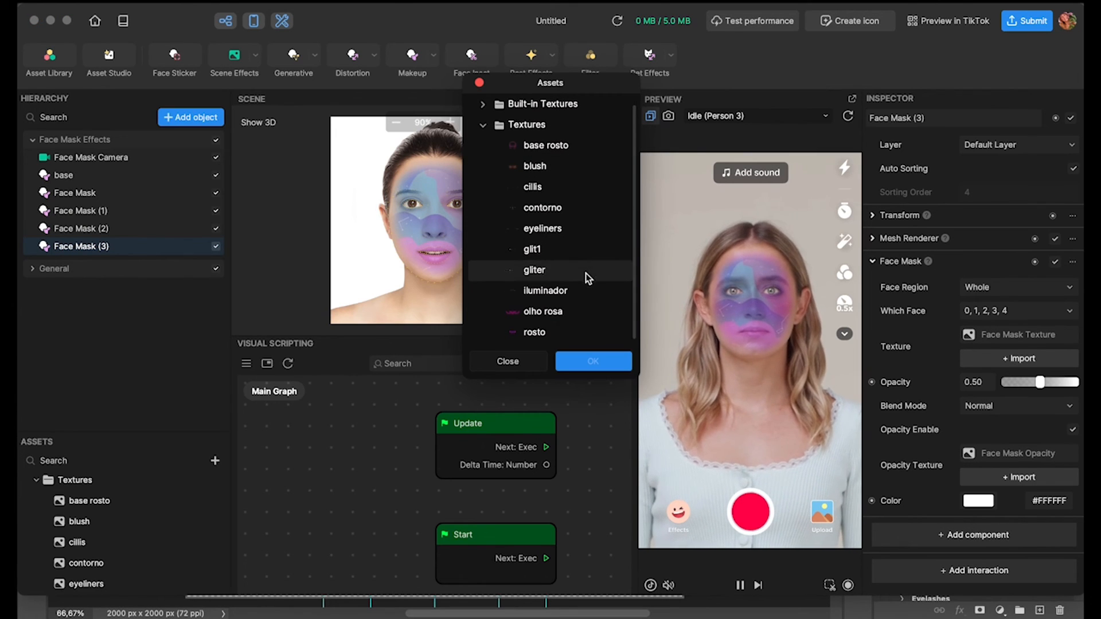
# - Apply the eyeliners texture to the new face mask and rename it
pyautogui.click(543, 312)
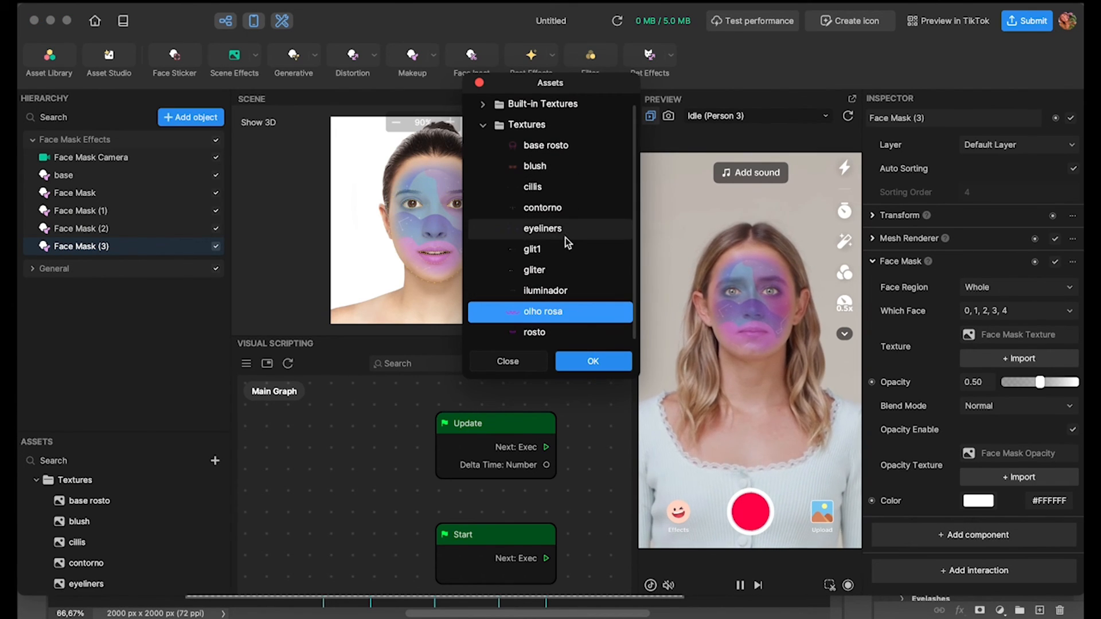
pyautogui.click(592, 361)
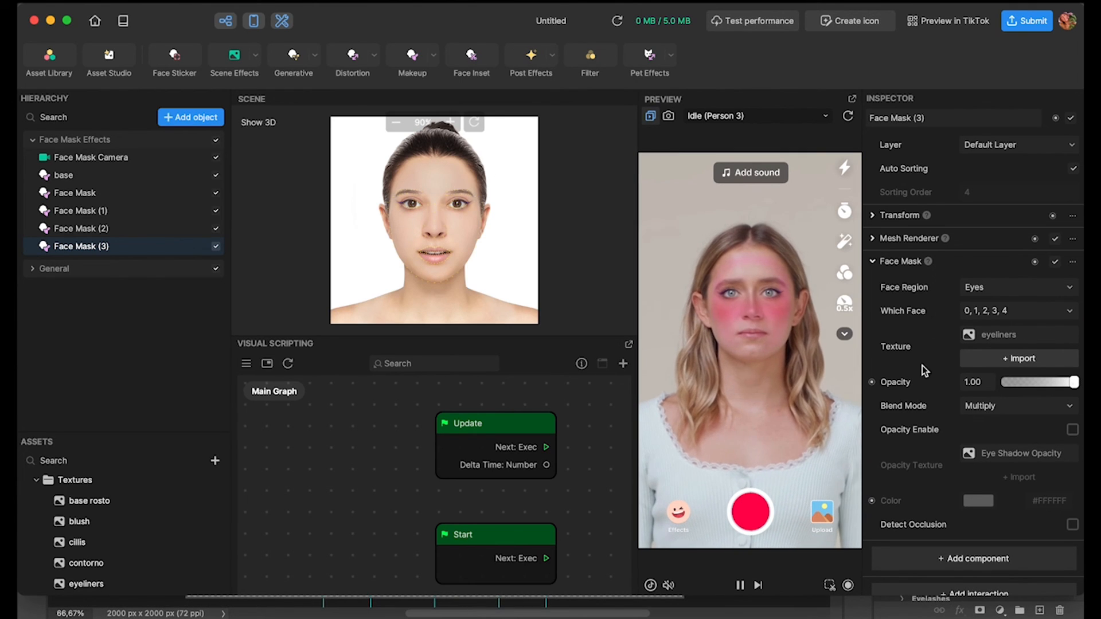
pyautogui.rightClick(81, 263)
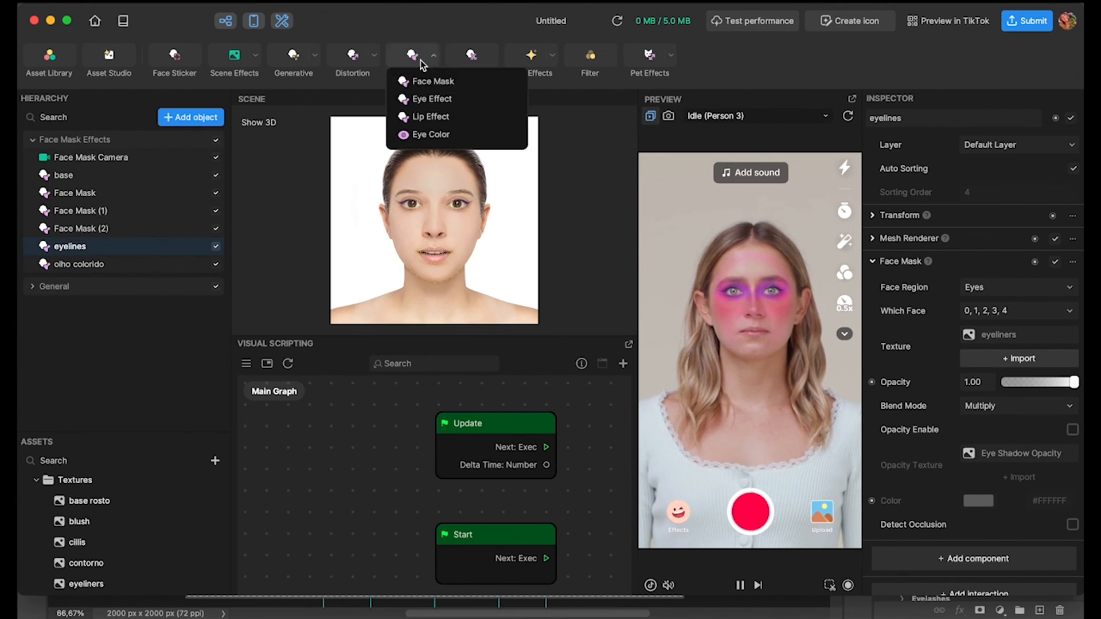
# - Add the lip face mask, adjust its opacity and confirm its new name
pyautogui.click(424, 117)
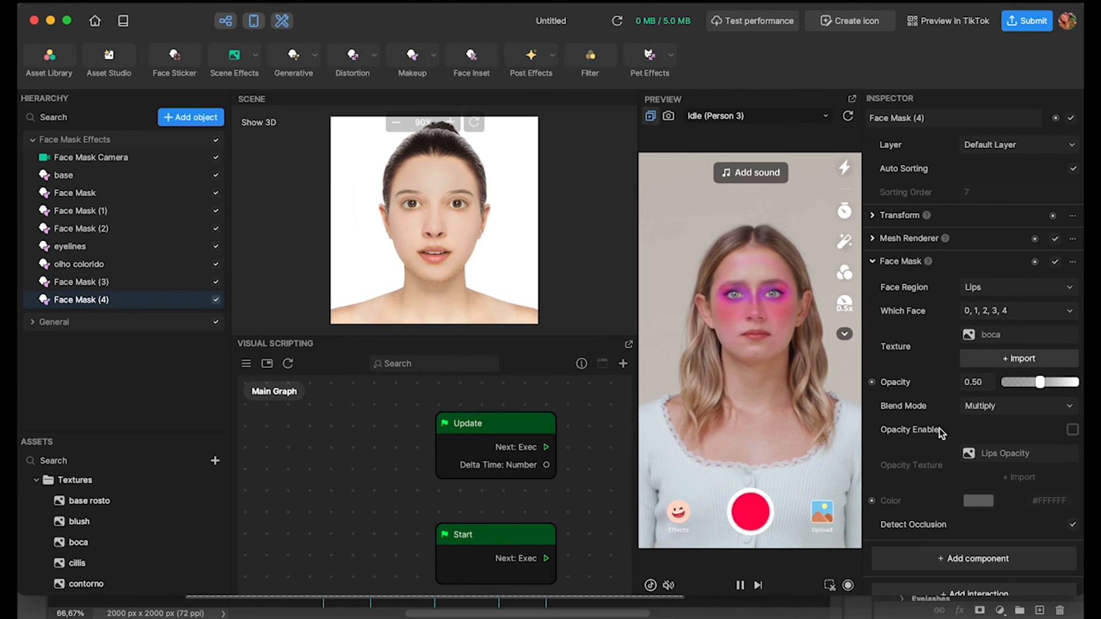
pyautogui.moveTo(1039, 381); pyautogui.dragTo(1061, 382)
pyautogui.write('canto ro')
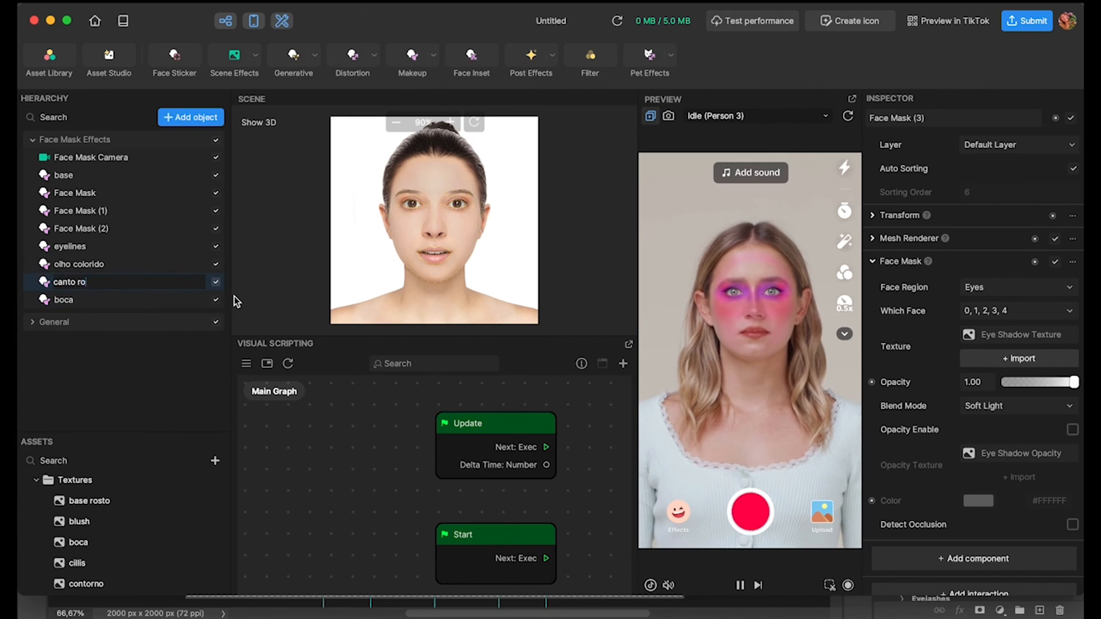
pyautogui.click(1018, 335)
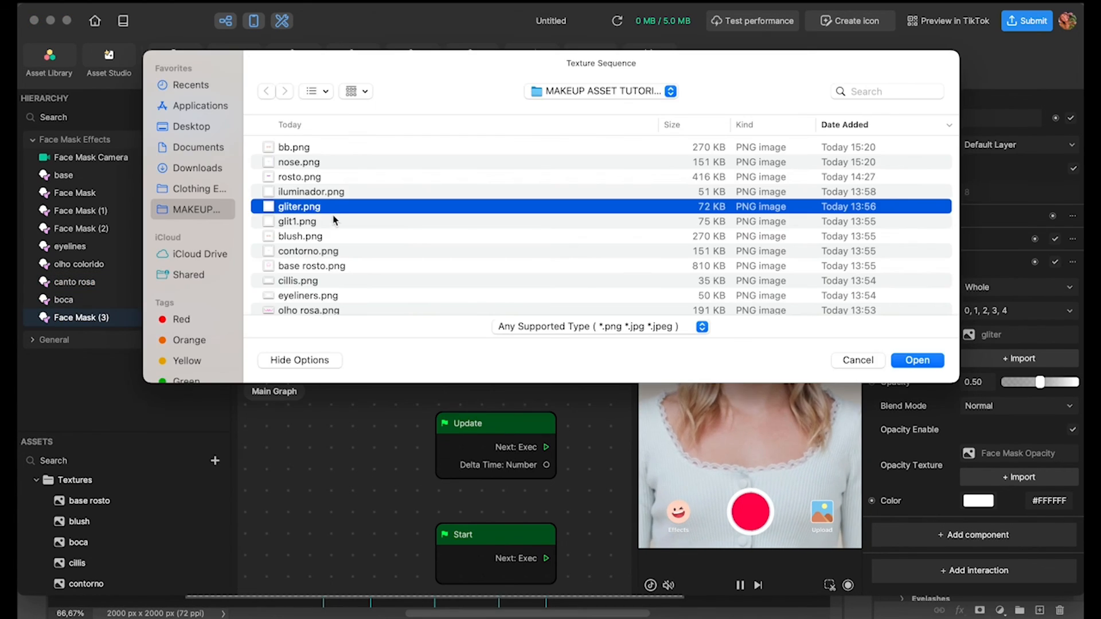
# - Load gliter.png as a mask texture and set the eyelash mask opacity to 0.30
pyautogui.click(917, 360)
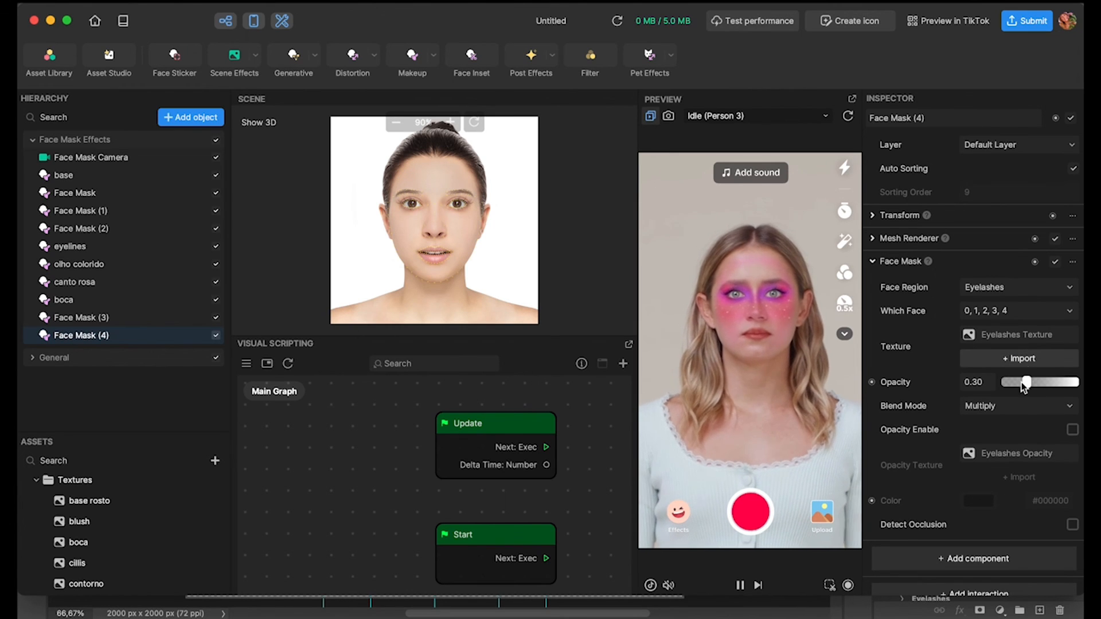
pyautogui.moveTo(1024, 382); pyautogui.dragTo(1032, 382)
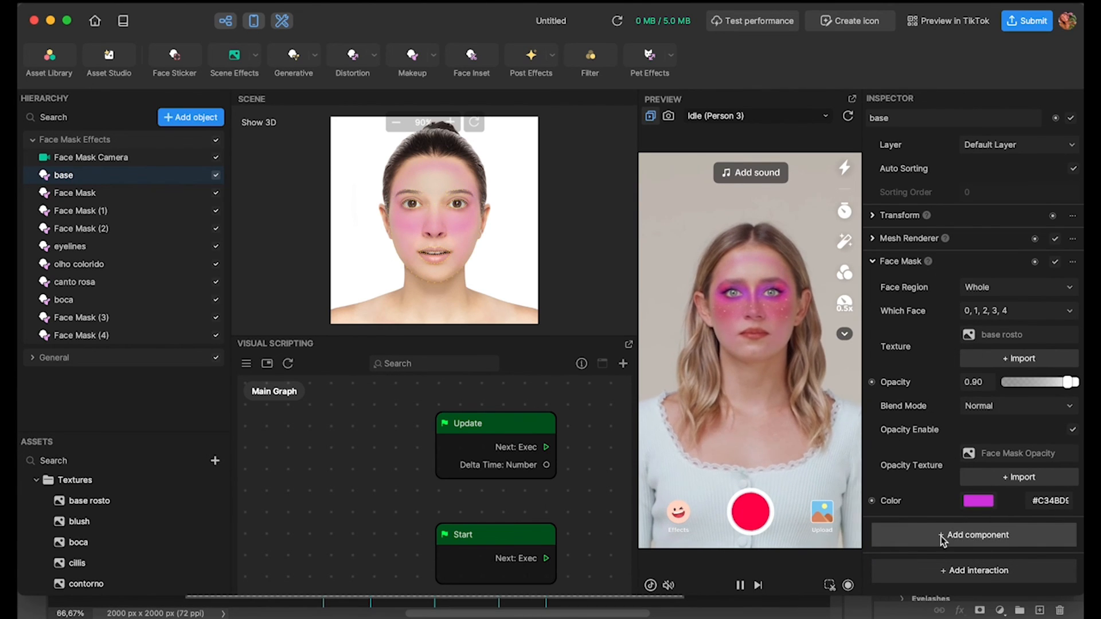
# - Make the effect icon from the red-haired template portrait, then click Submit to publish
pyautogui.click(849, 21)
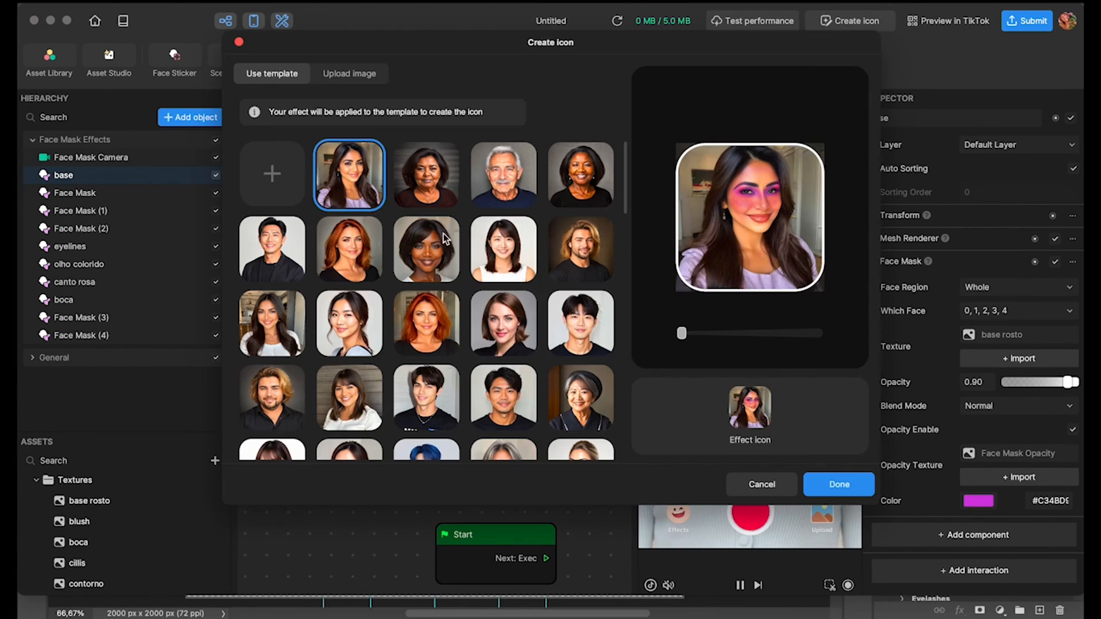
pyautogui.click(581, 249)
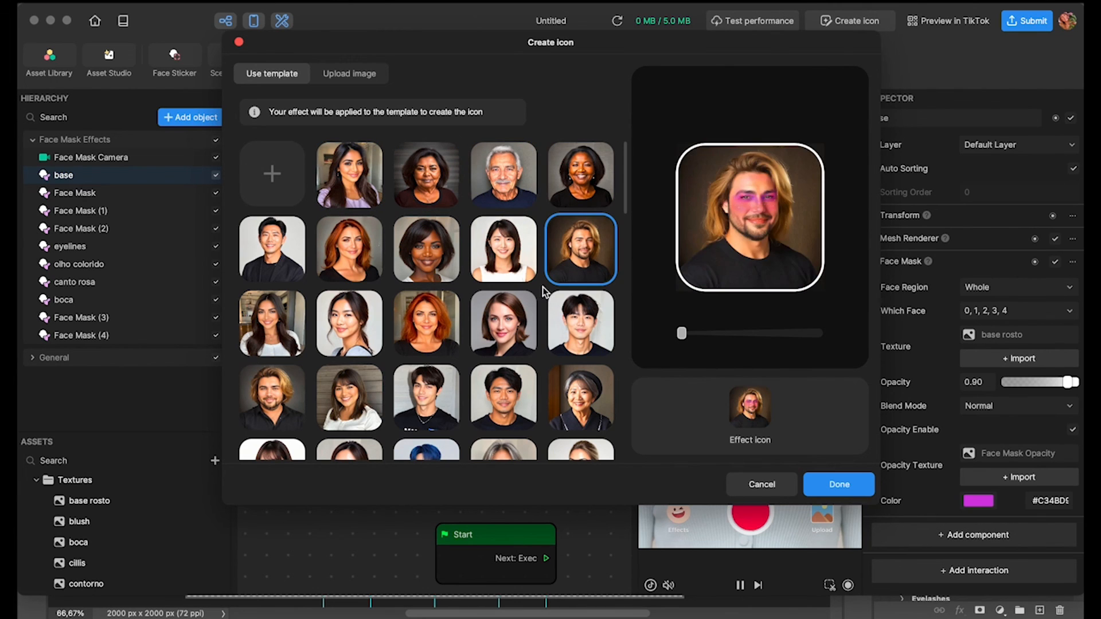
pyautogui.click(426, 323)
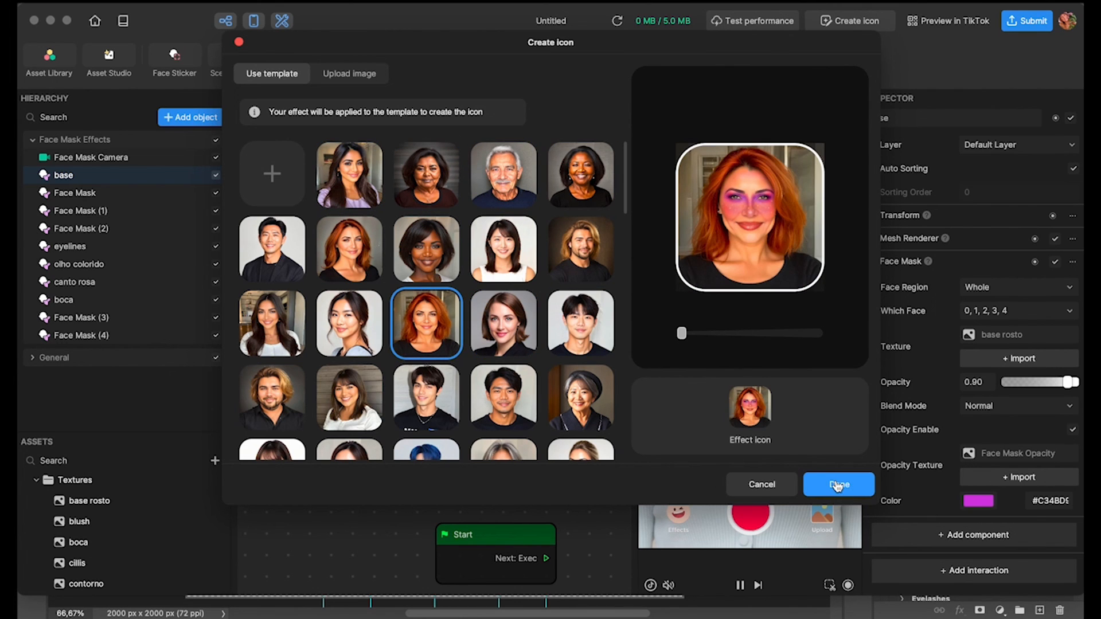
pyautogui.click(838, 484)
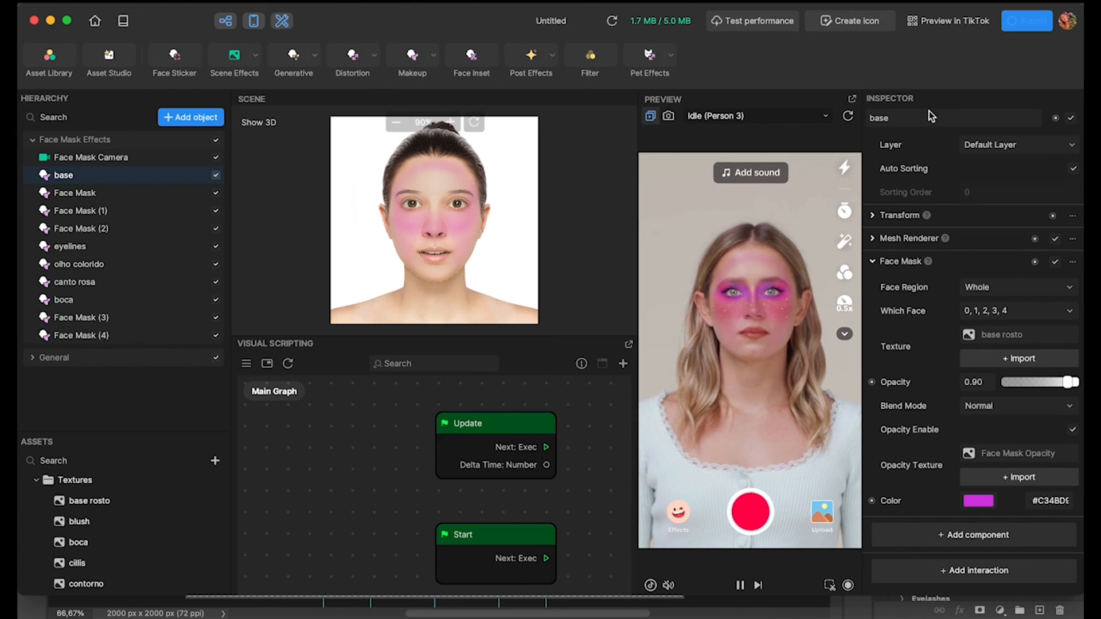
pyautogui.click(1026, 20)
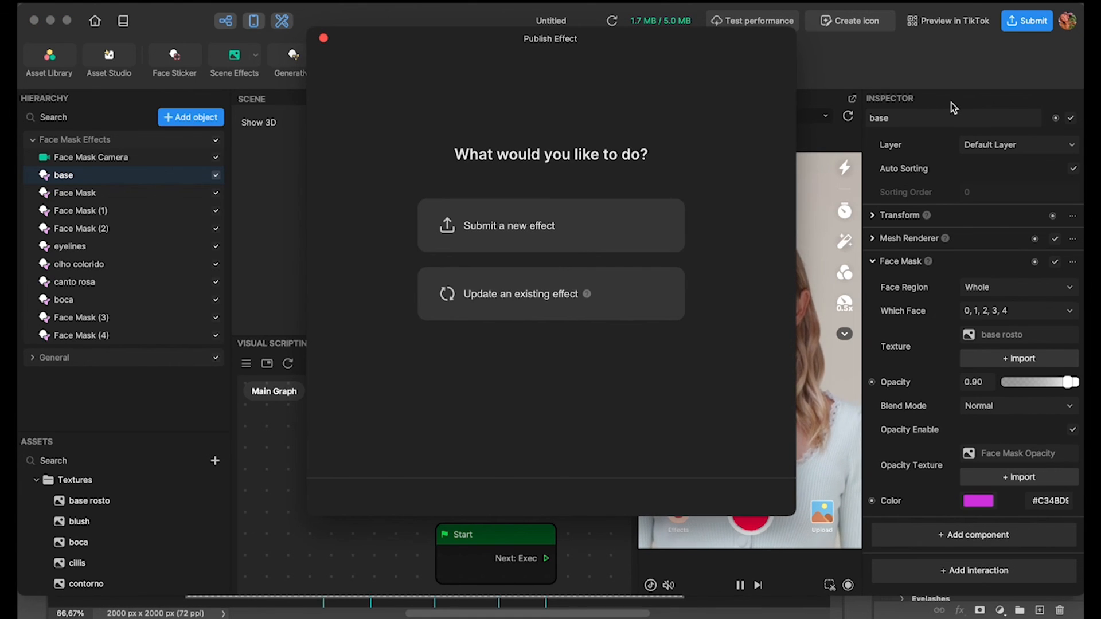